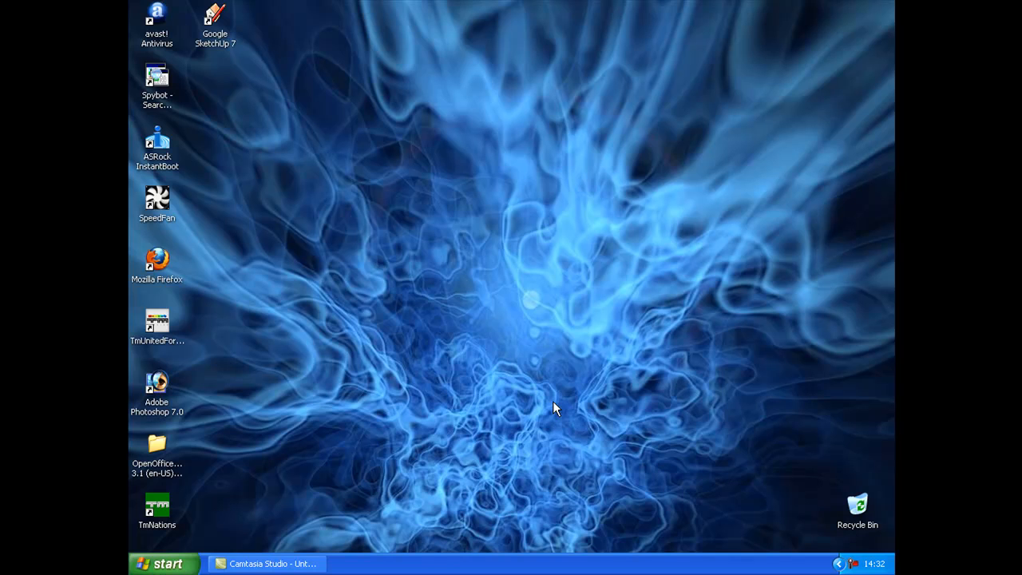
mouse_move(206, 45)
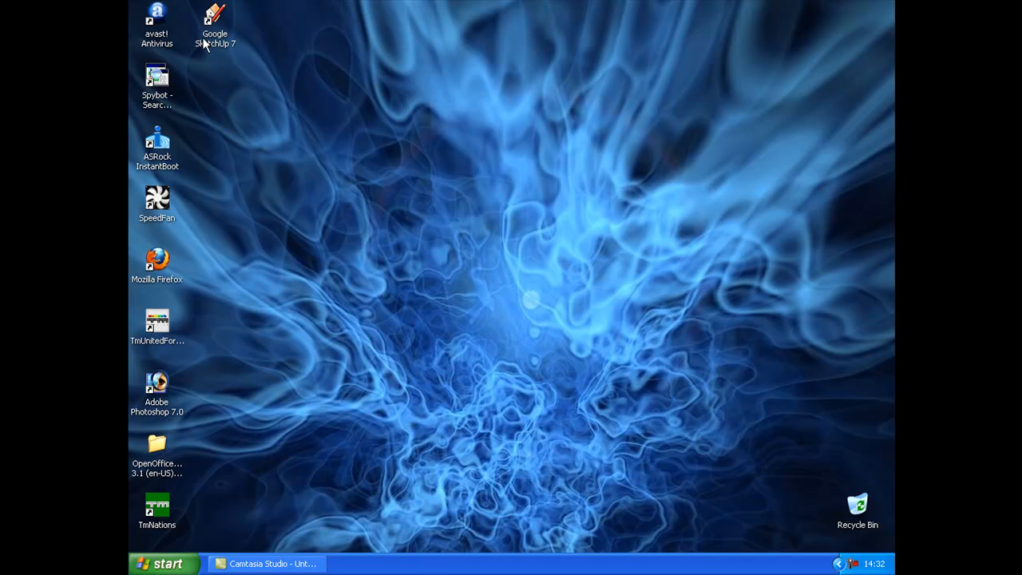
Step: Launch Google SketchUp 7 from its desktop shortcut to reach the Welcome screen
double_click(214, 16)
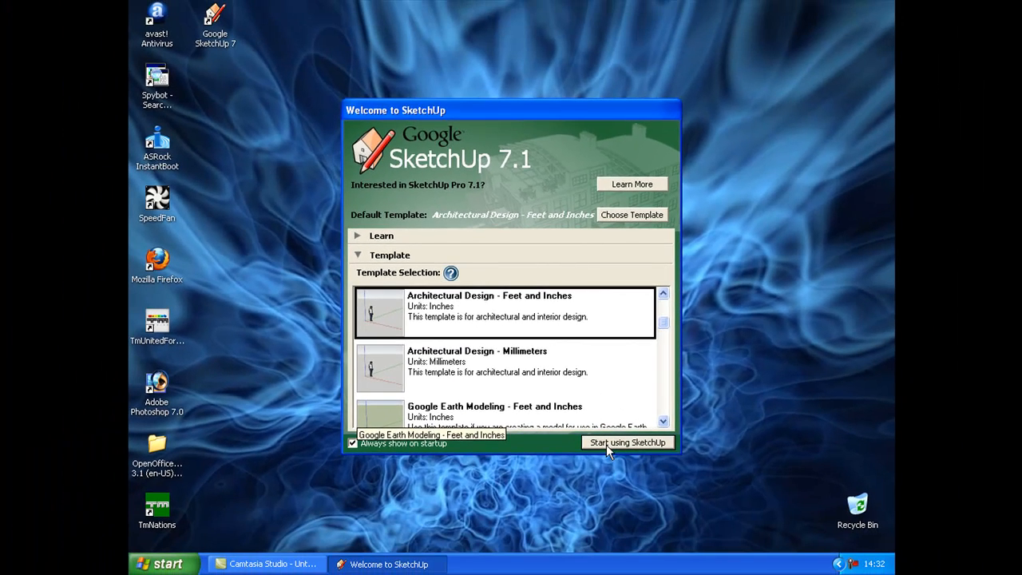
Step: Start a new model from the chosen template and orbit the view around the origin
left_click(628, 442)
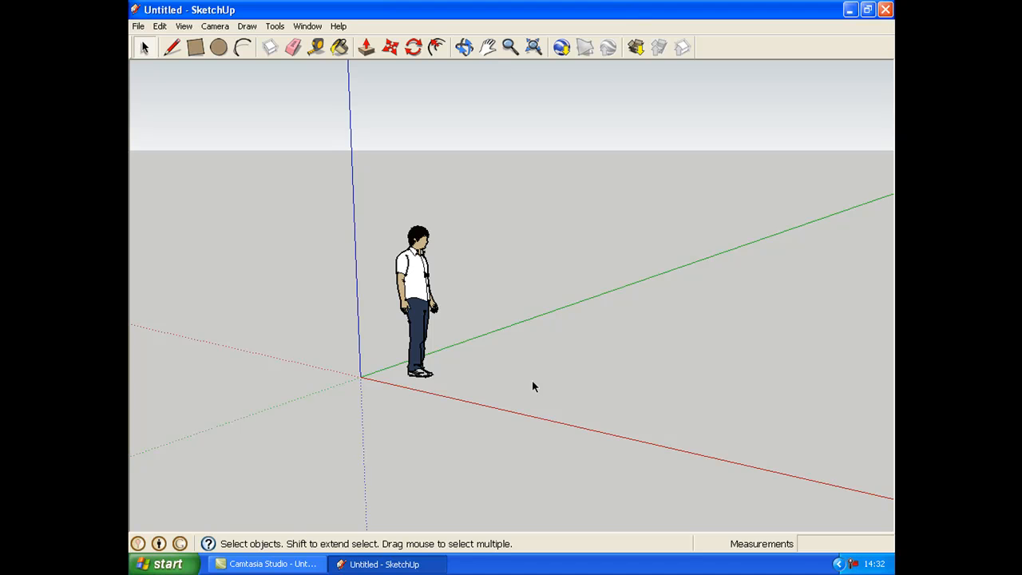
left_click_drag(622, 284, 693, 310)
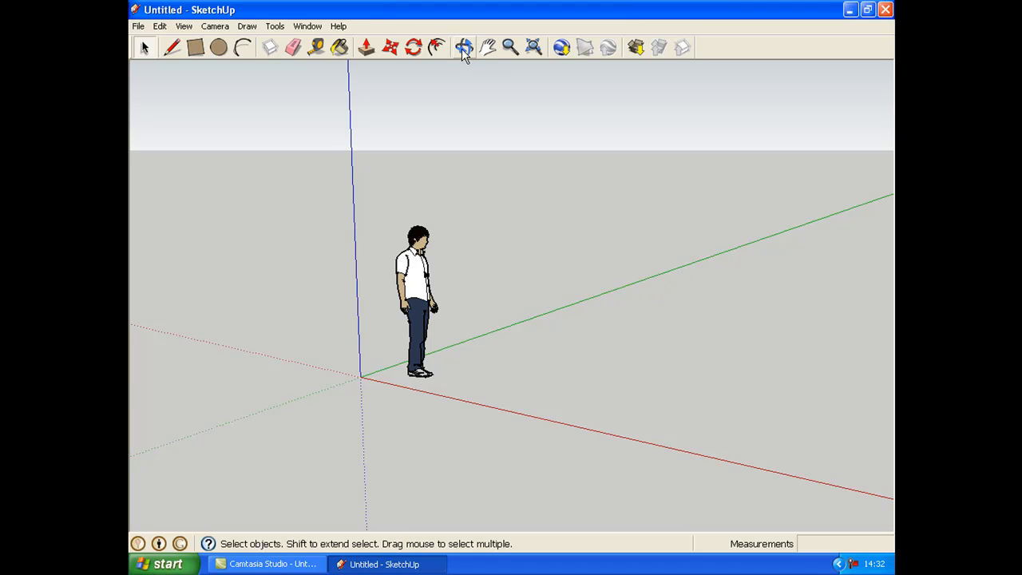
left_click(465, 48)
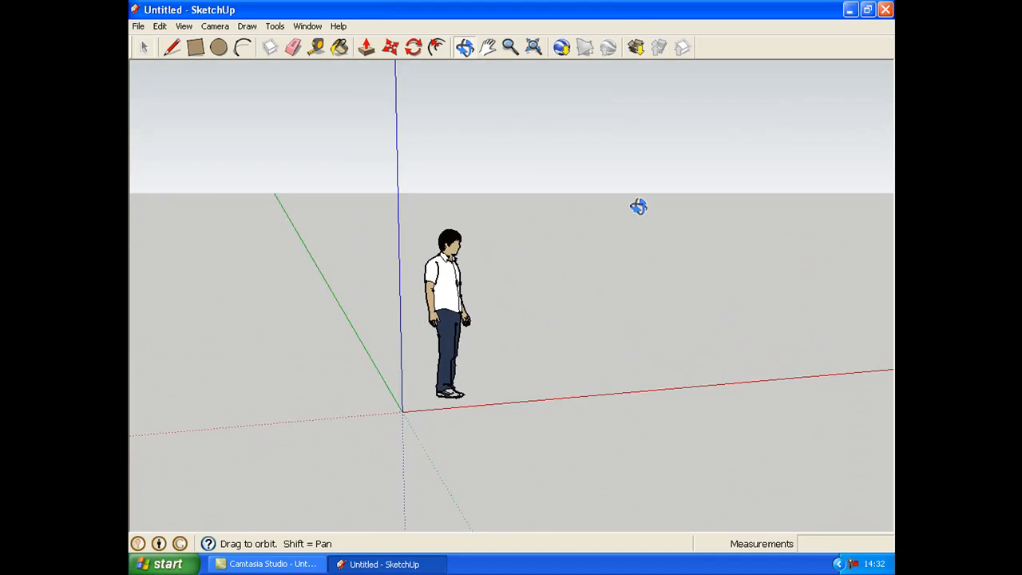
left_click_drag(639, 206, 479, 222)
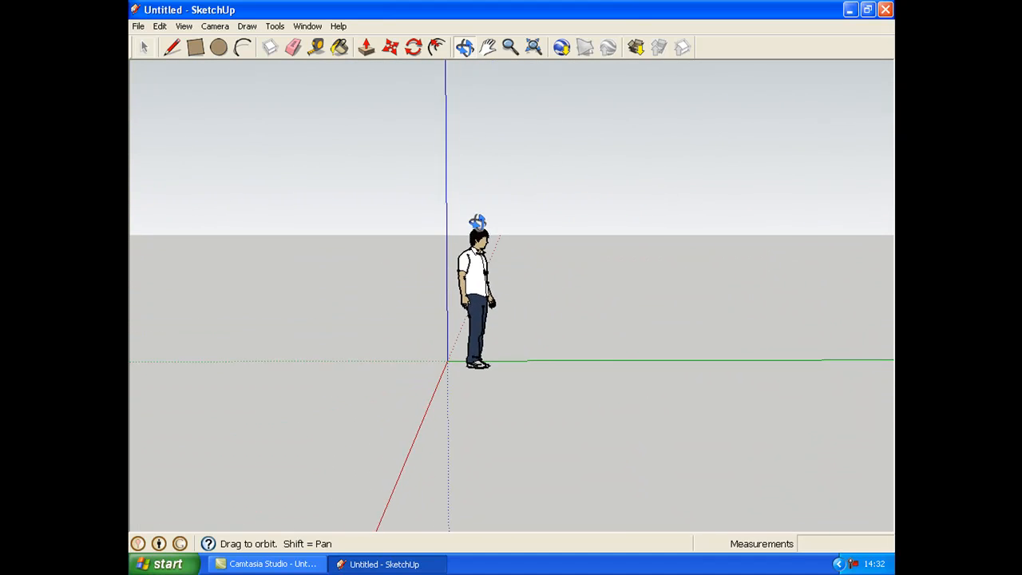
left_click_drag(479, 222, 313, 97)
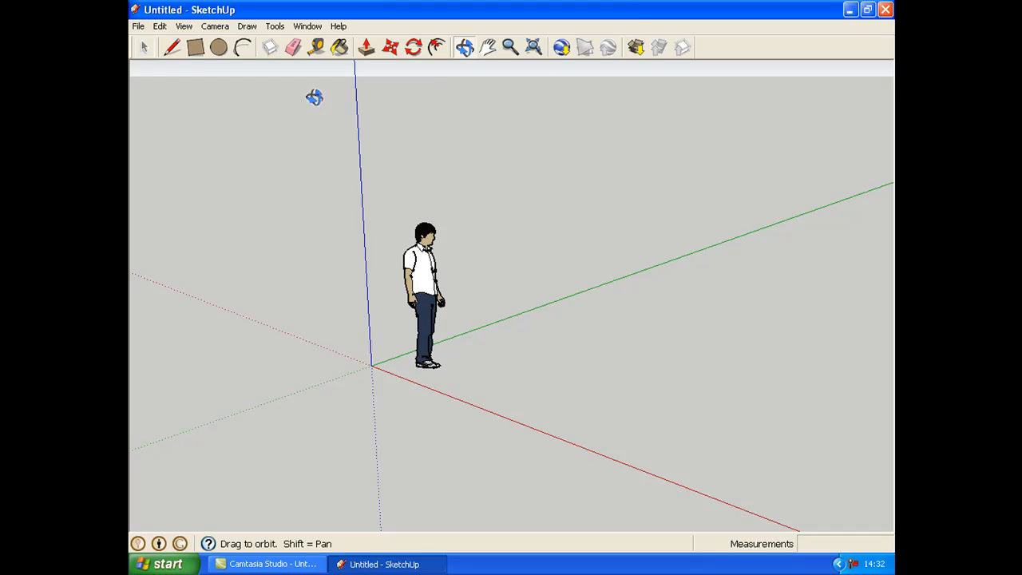
Step: Select the standing person figure and delete it, leaving only the axes
left_click(145, 47)
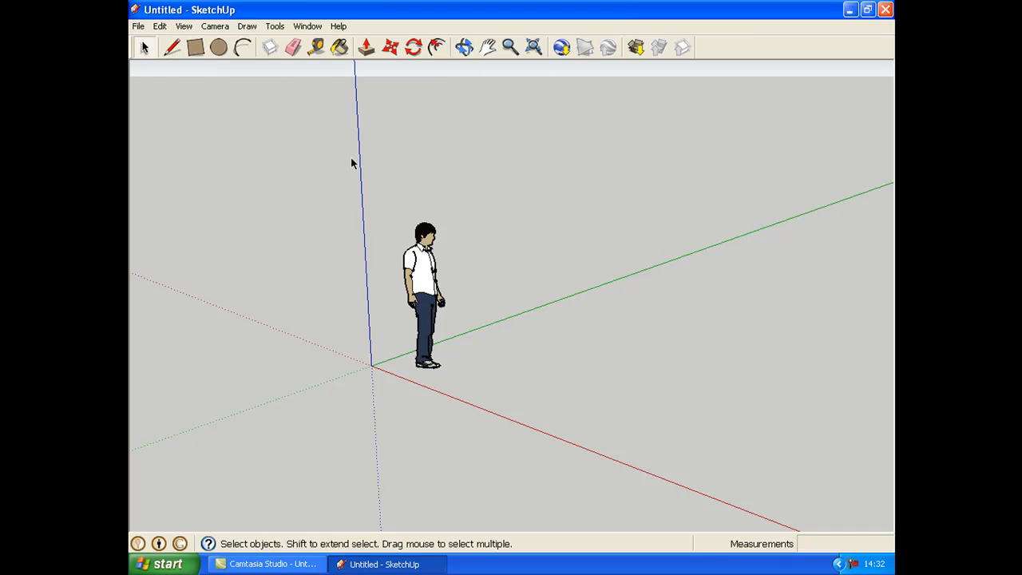
left_click(292, 48)
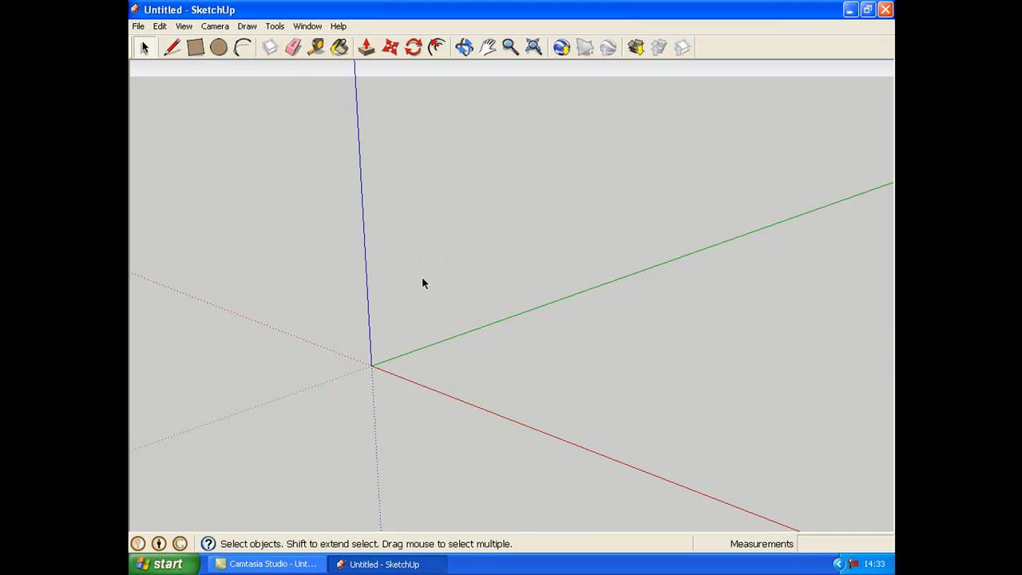
left_click(464, 47)
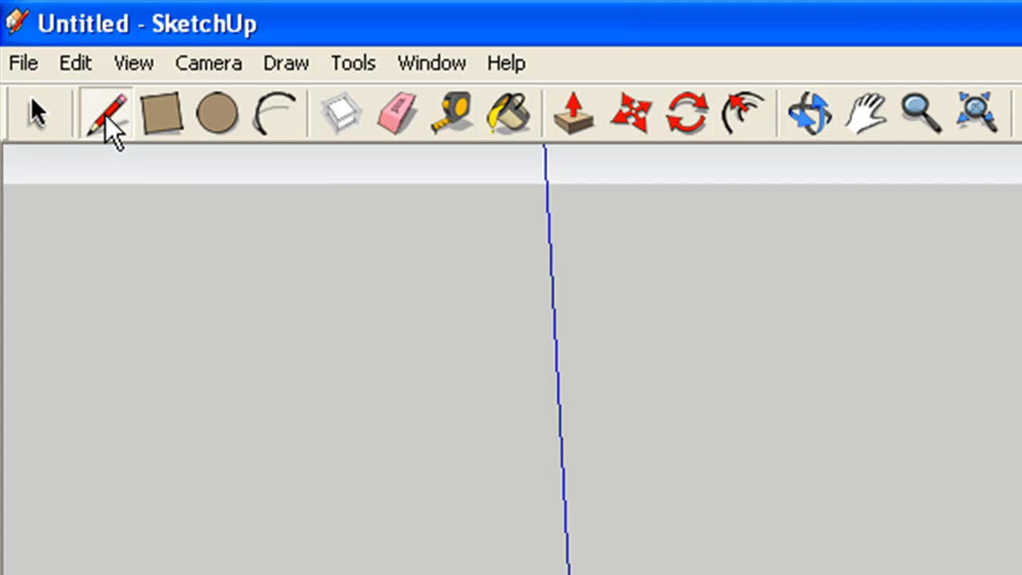
mouse_move(12, 60)
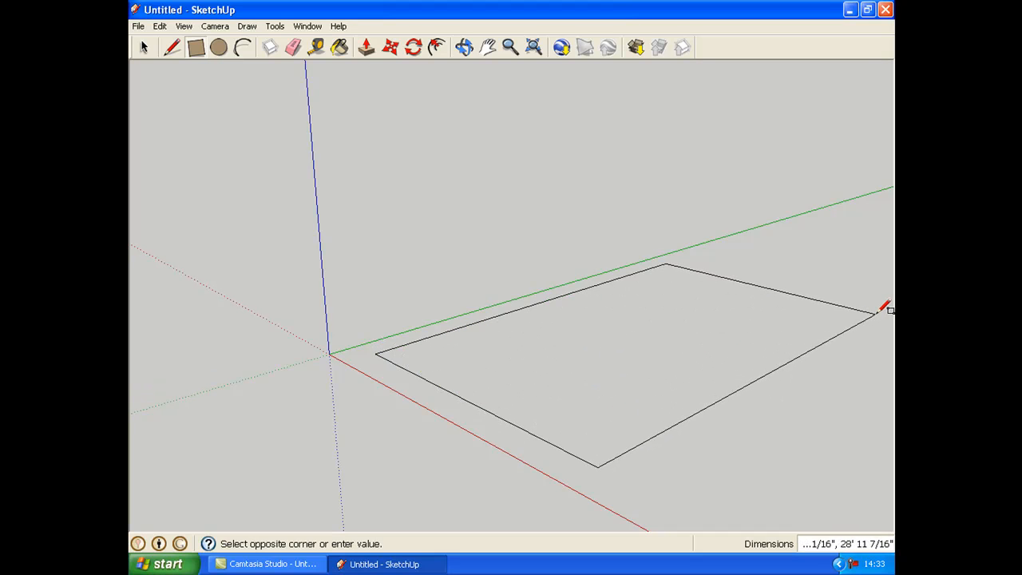
Step: Finish the footprint rectangle, pull it up into a tall box, and view its long side
left_click(878, 314)
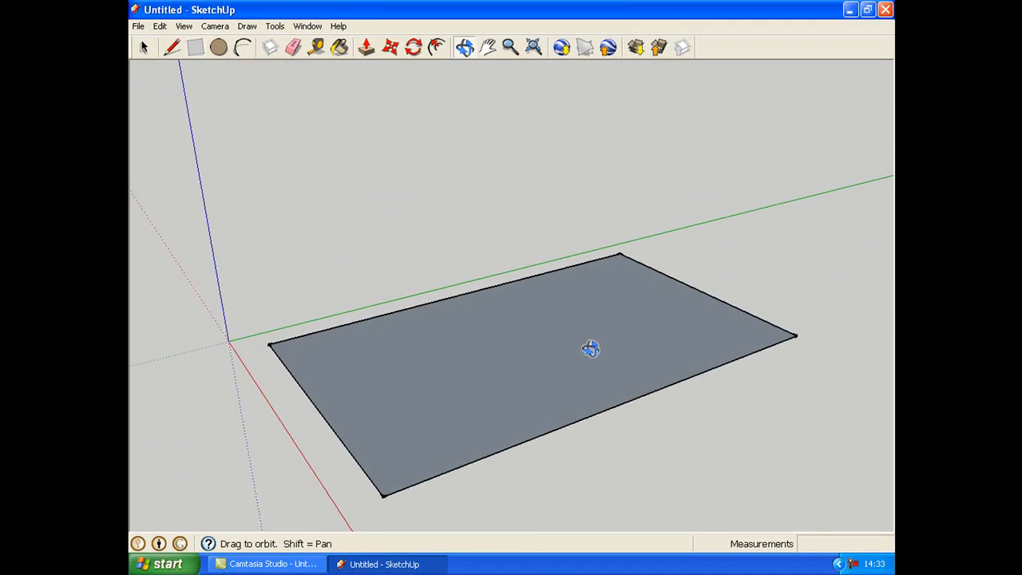
left_click_drag(591, 349, 530, 220)
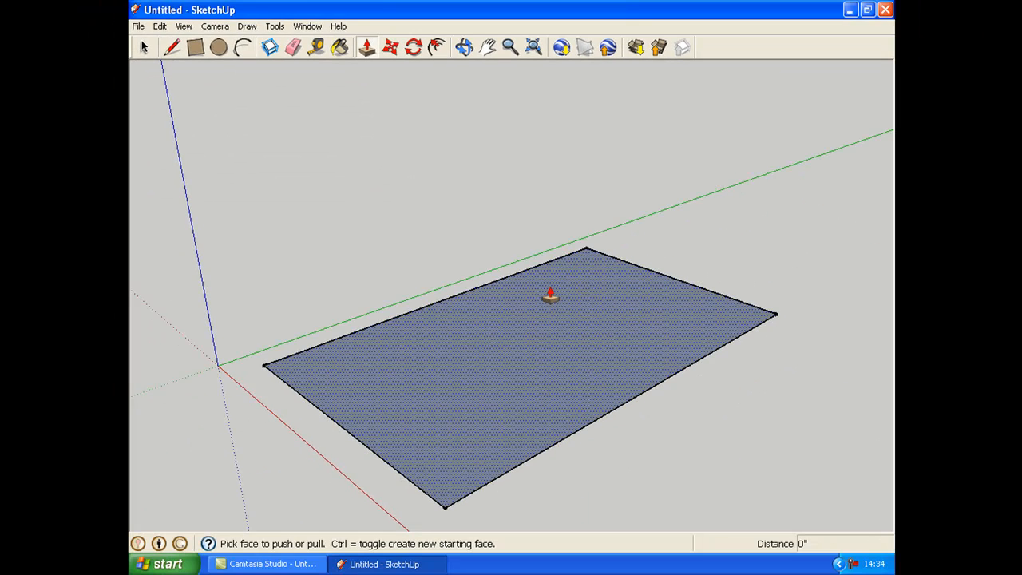
mouse_move(494, 430)
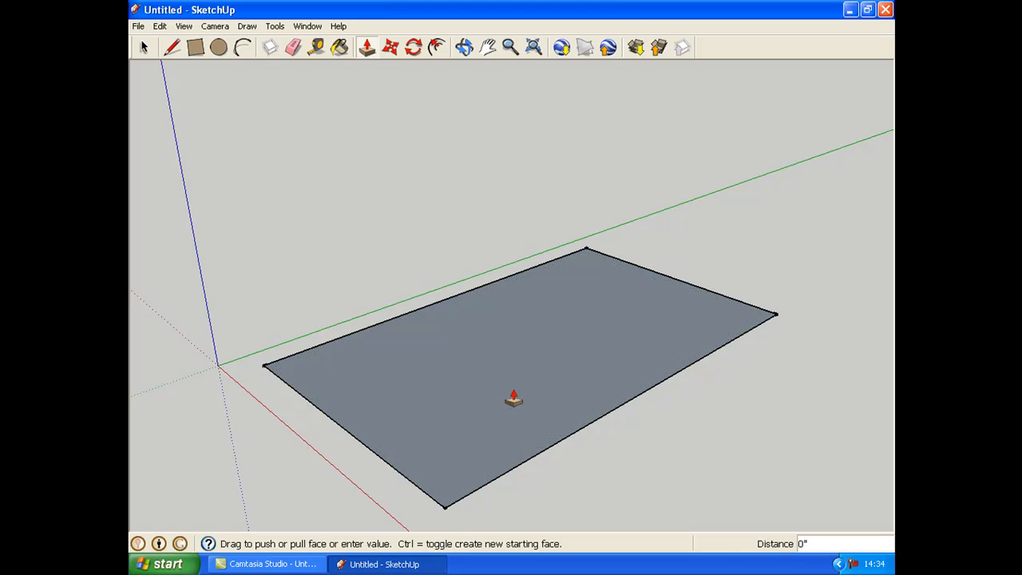
left_click_drag(515, 400, 514, 275)
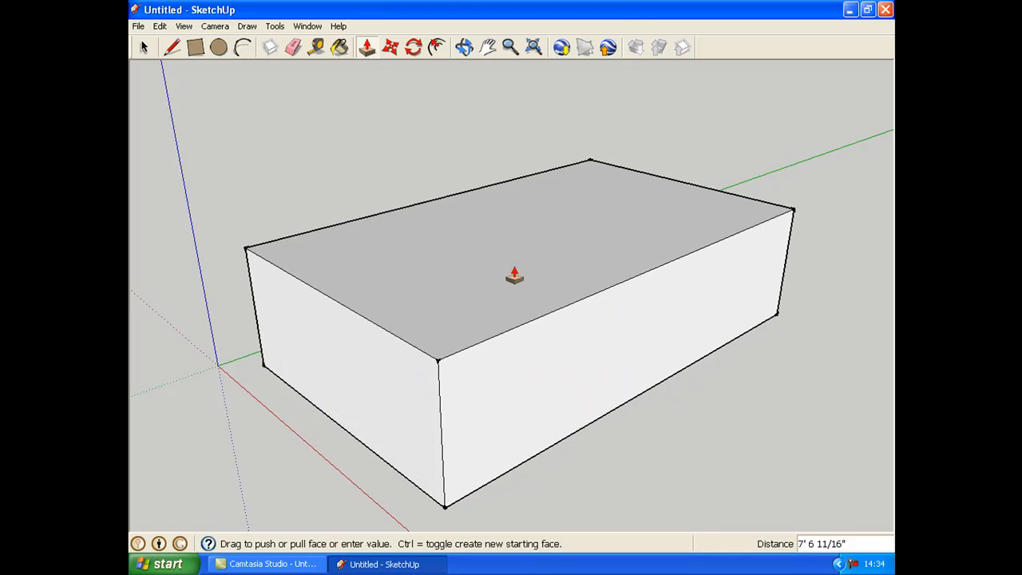
left_click_drag(516, 276, 525, 255)
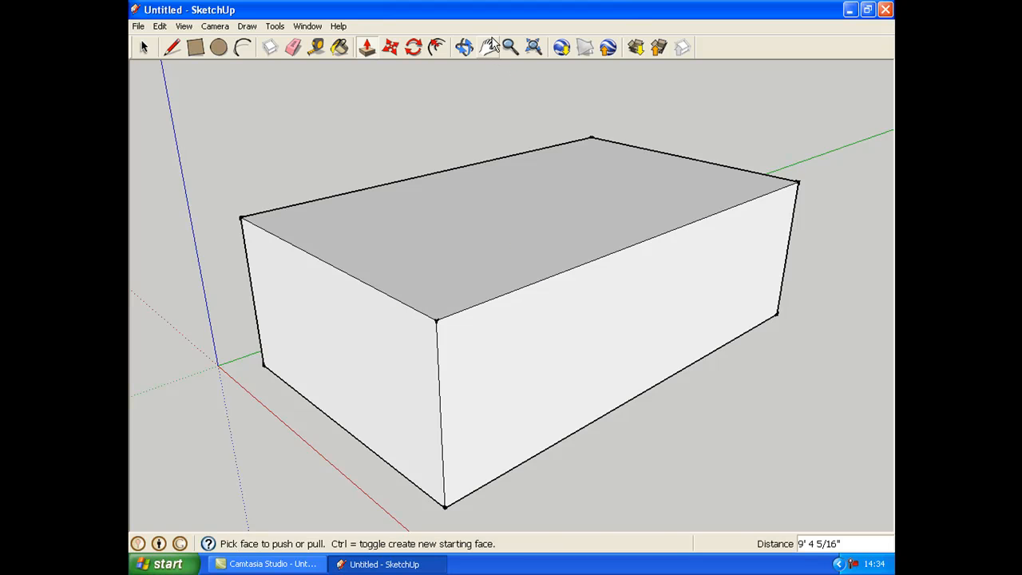
left_click(488, 47)
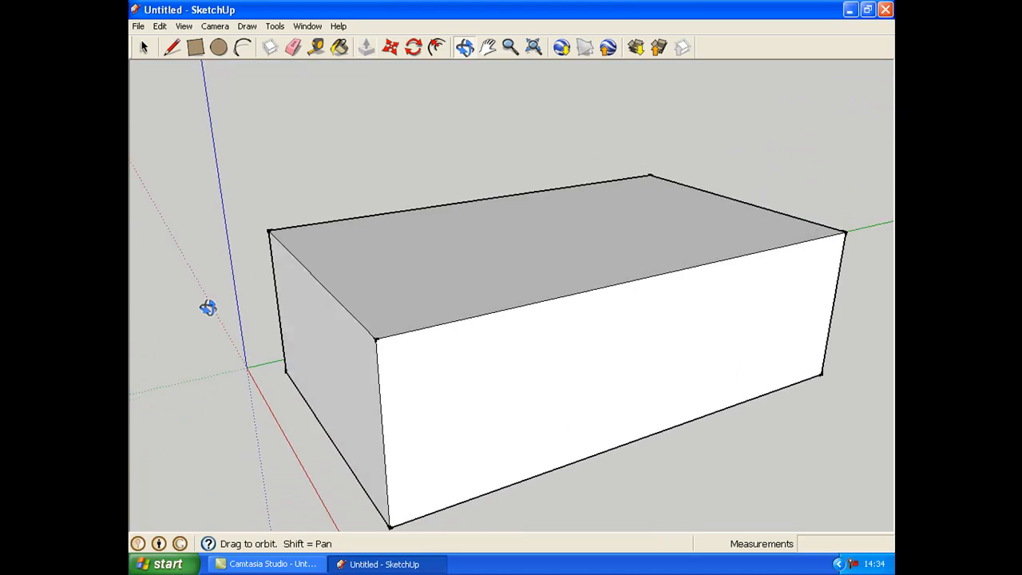
left_click_drag(208, 308, 219, 306)
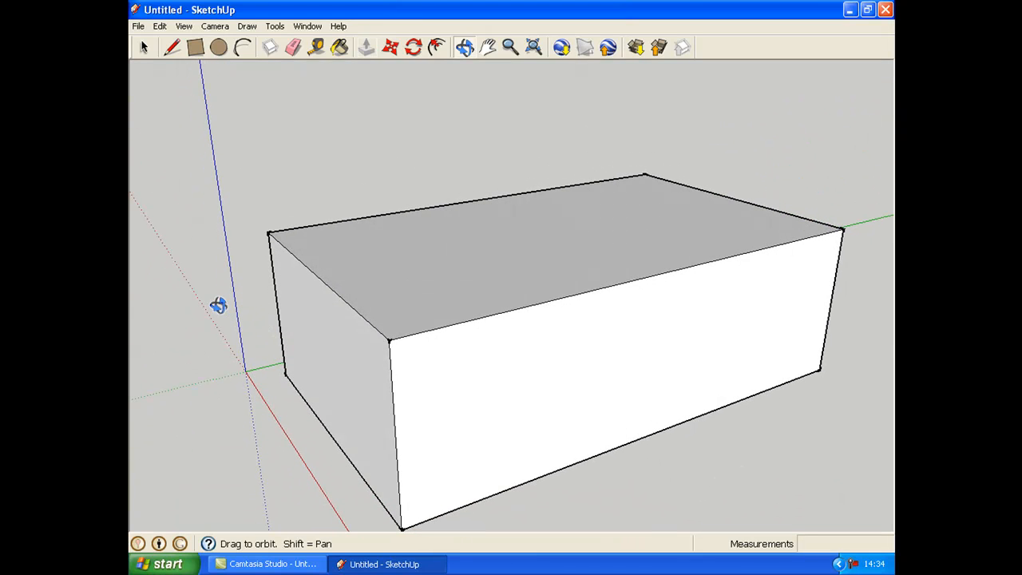
Step: Draw a rectangular window outline on the box's front wall
left_click(195, 48)
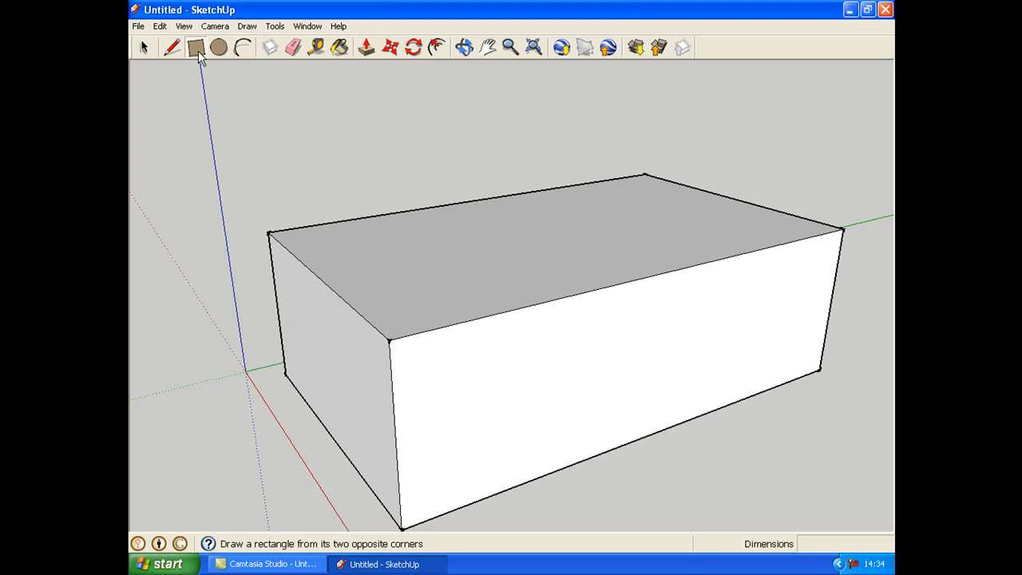
mouse_move(407, 344)
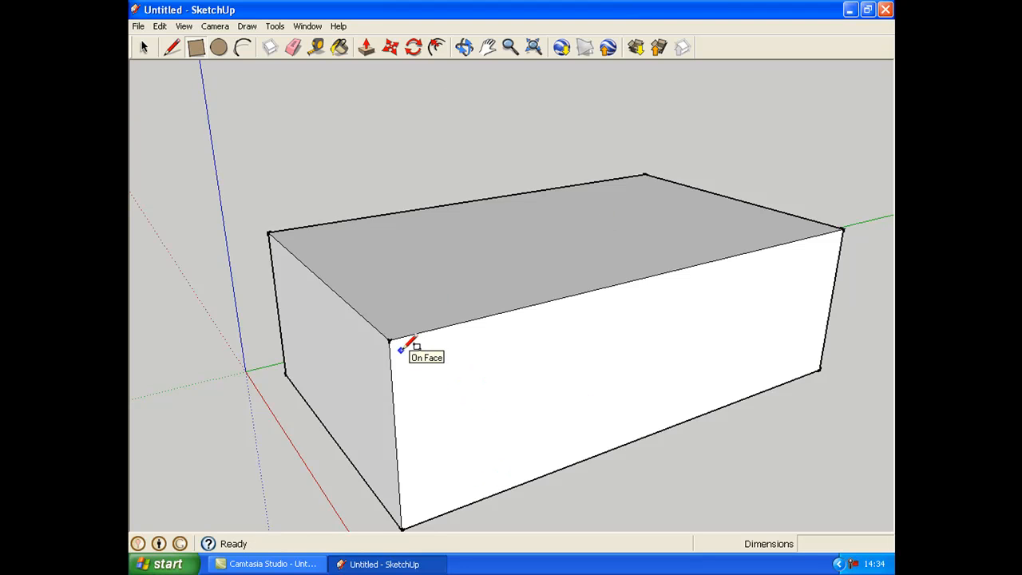
left_click(401, 351)
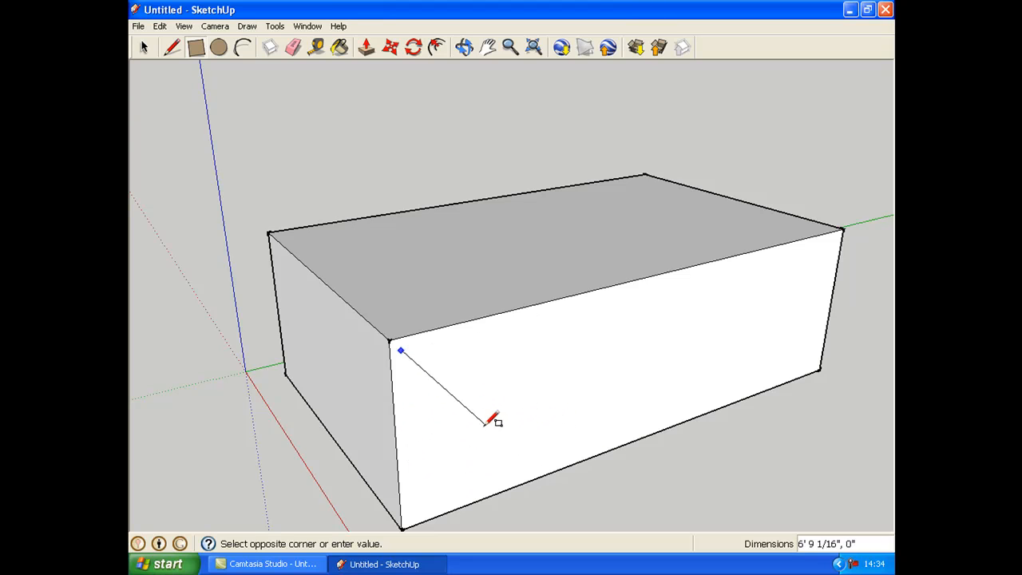
left_click(488, 421)
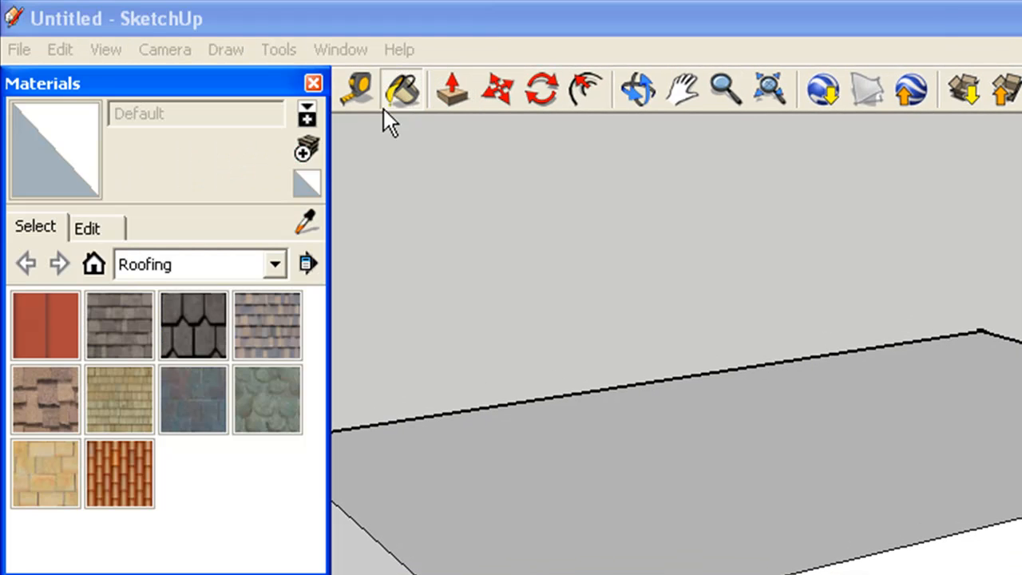
Step: Paint the window pane with Translucent_Glass_Blue and close the Materials window
left_click(275, 264)
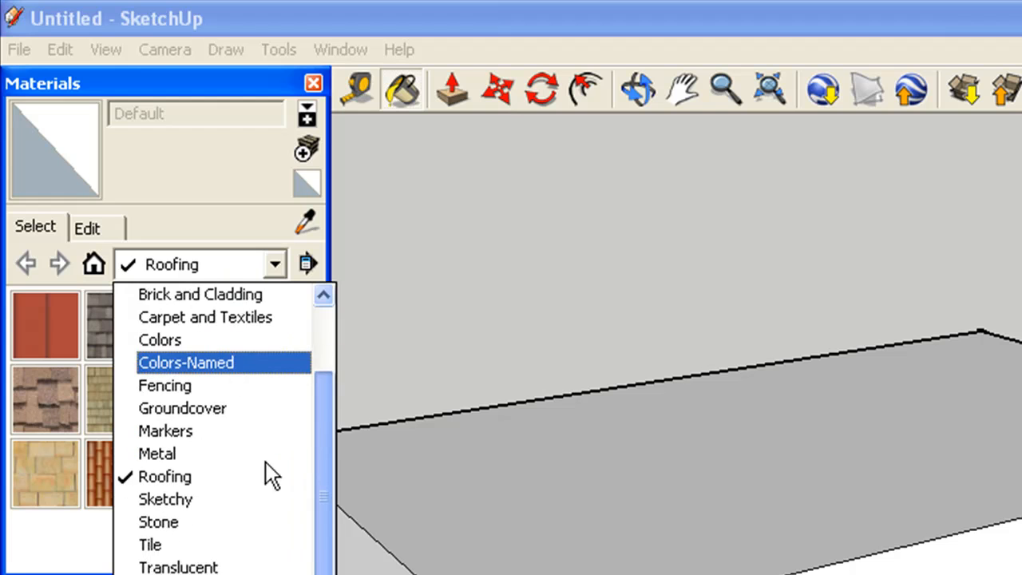
scroll("up", 3)
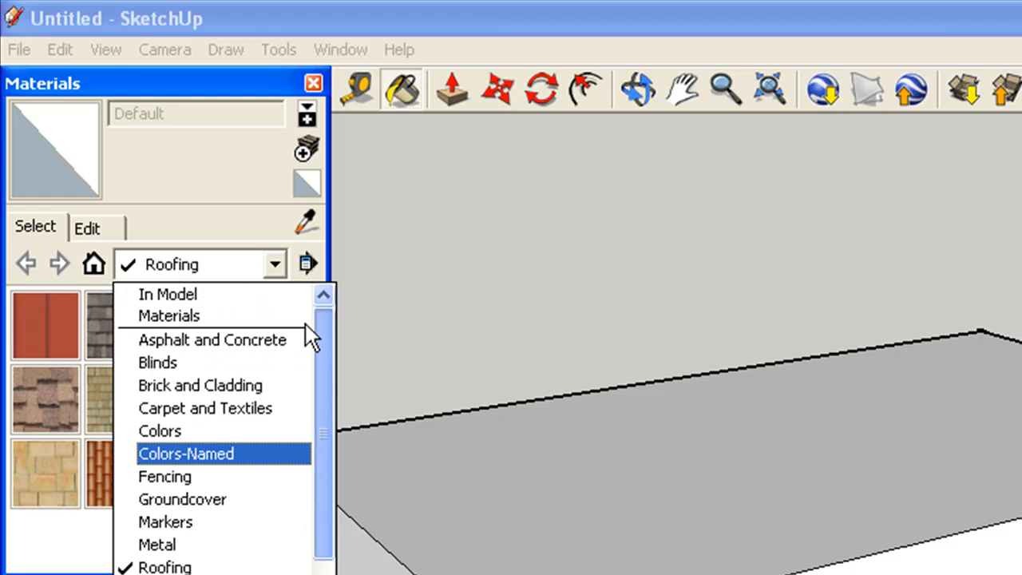
scroll("down", 3)
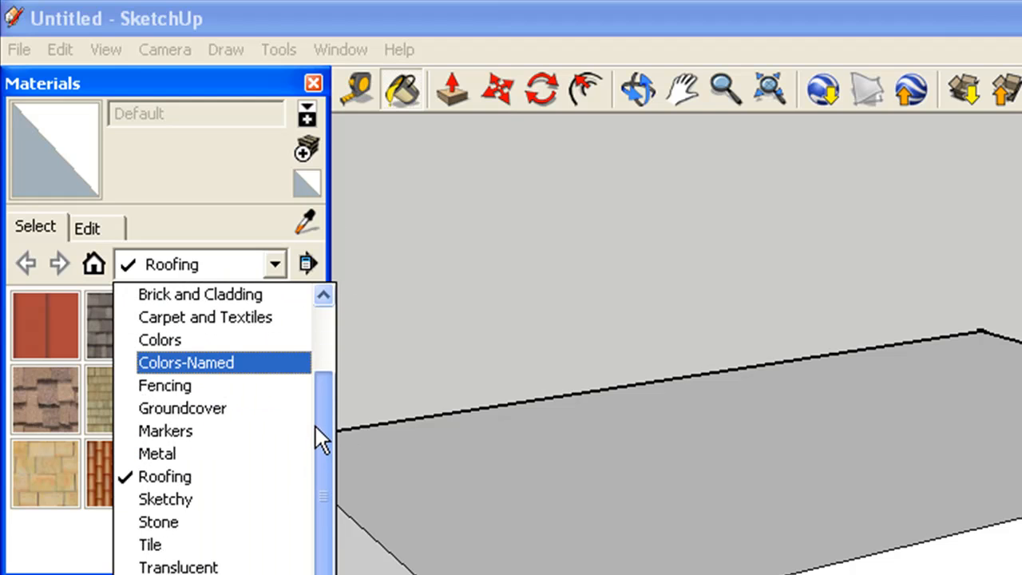
left_click(178, 566)
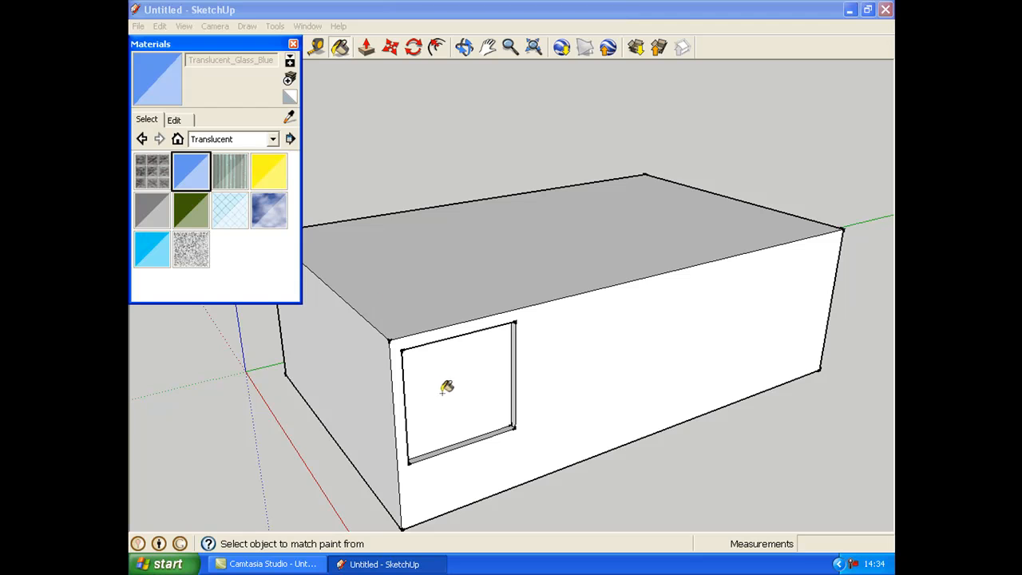
left_click(447, 387)
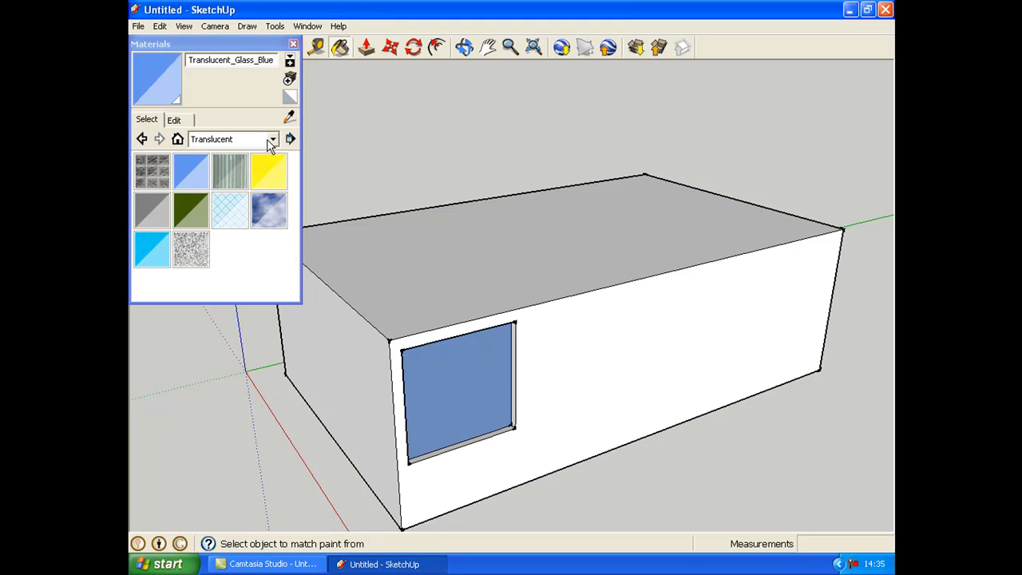
left_click(272, 139)
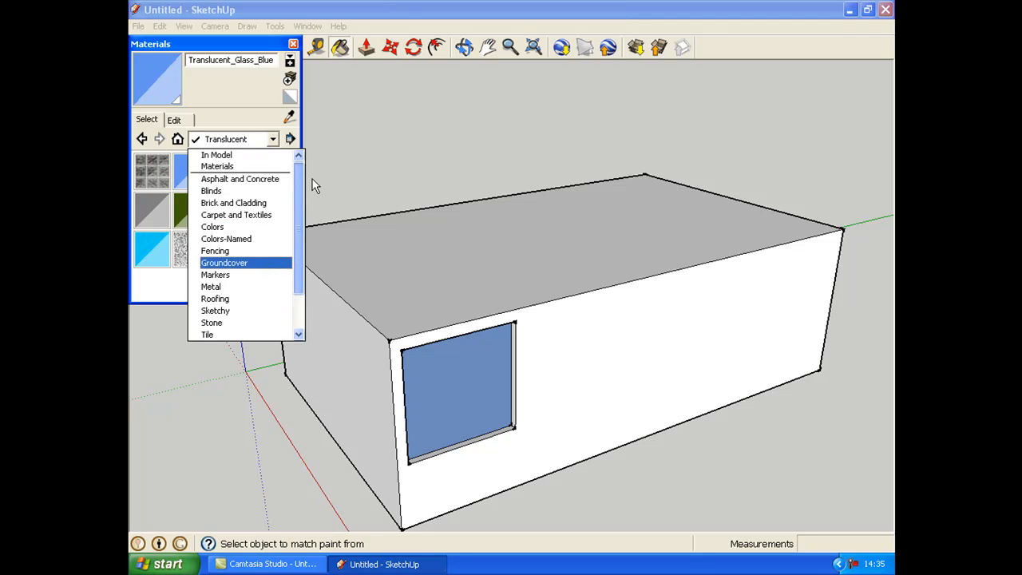
left_click(293, 43)
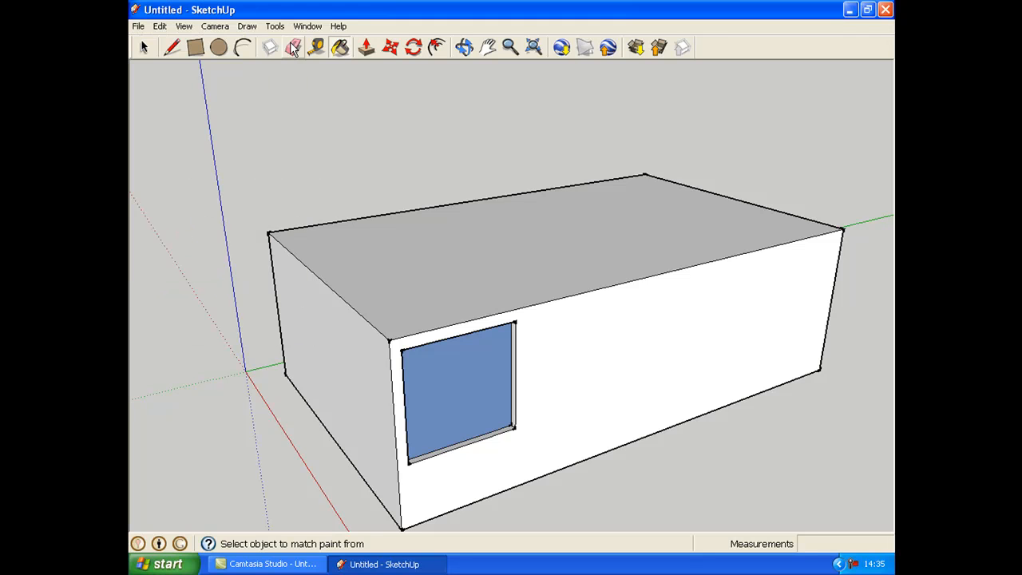
left_click(145, 47)
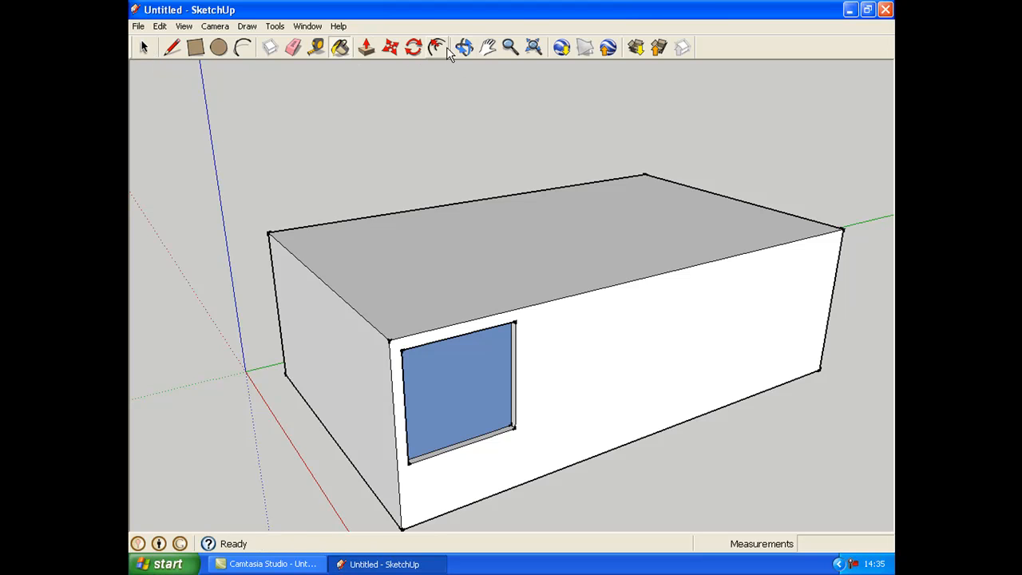
Step: Draw an arc across the box's top face and close it with a straight line
left_click(463, 47)
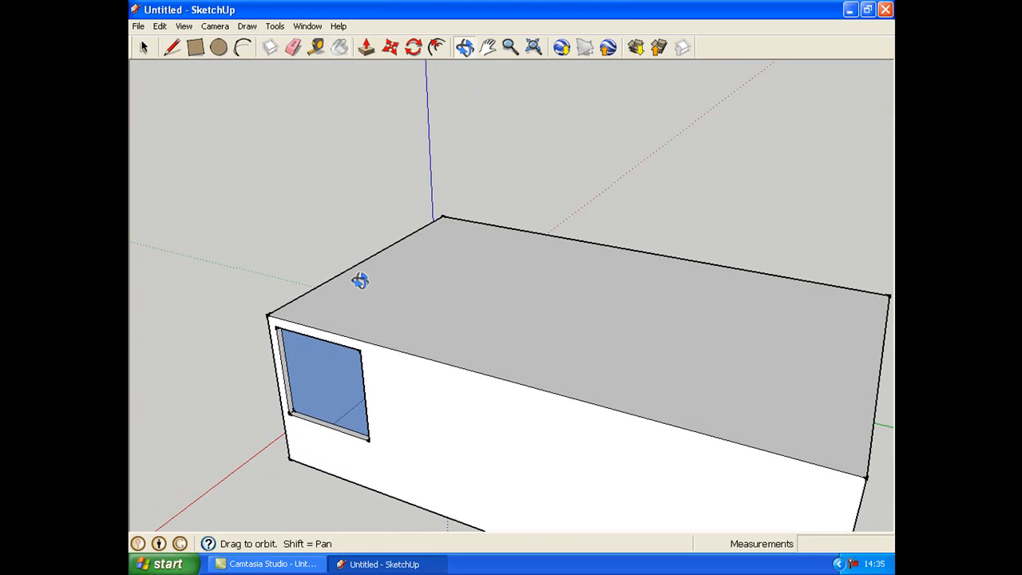
mouse_move(397, 209)
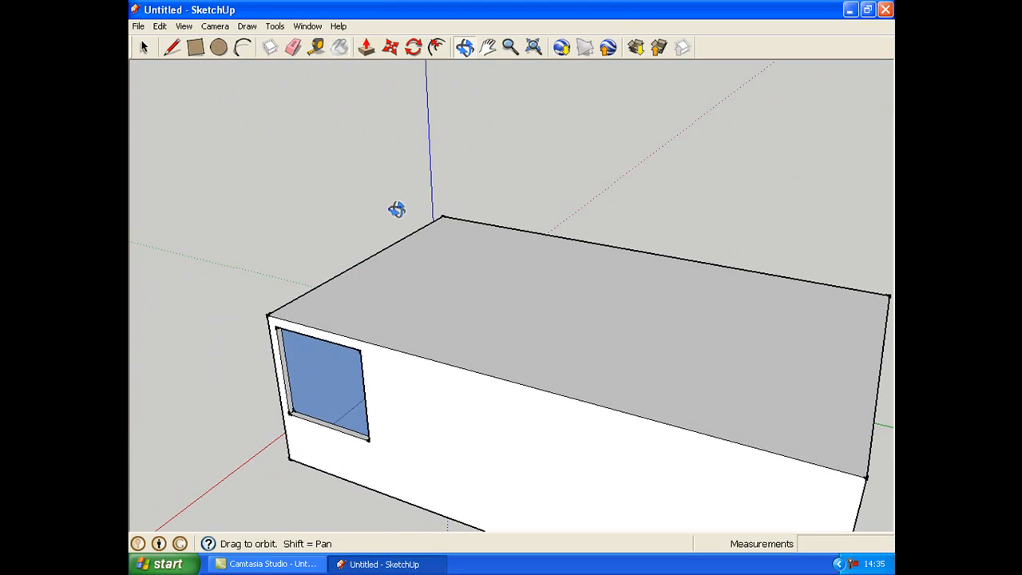
mouse_move(439, 250)
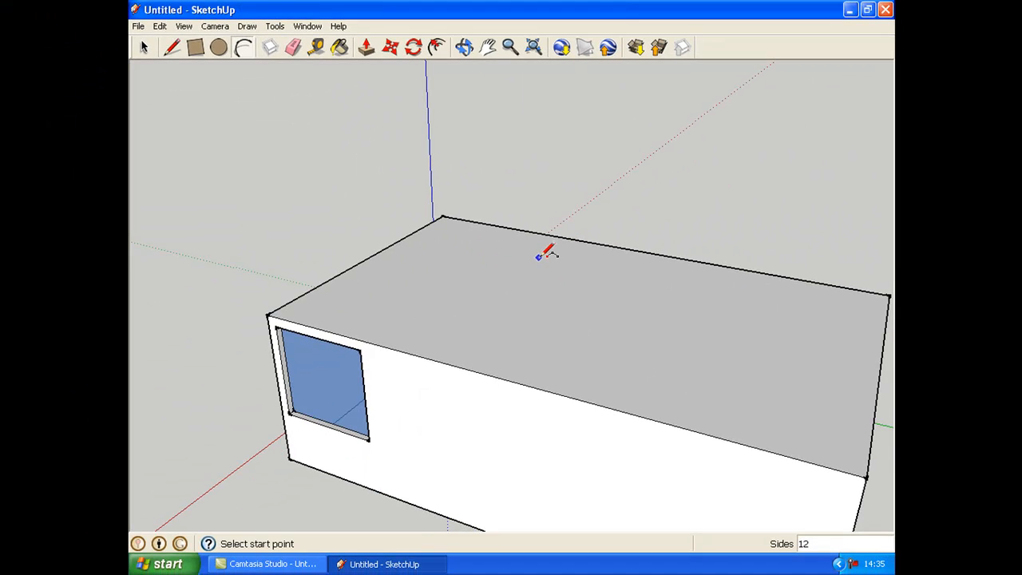
mouse_move(531, 239)
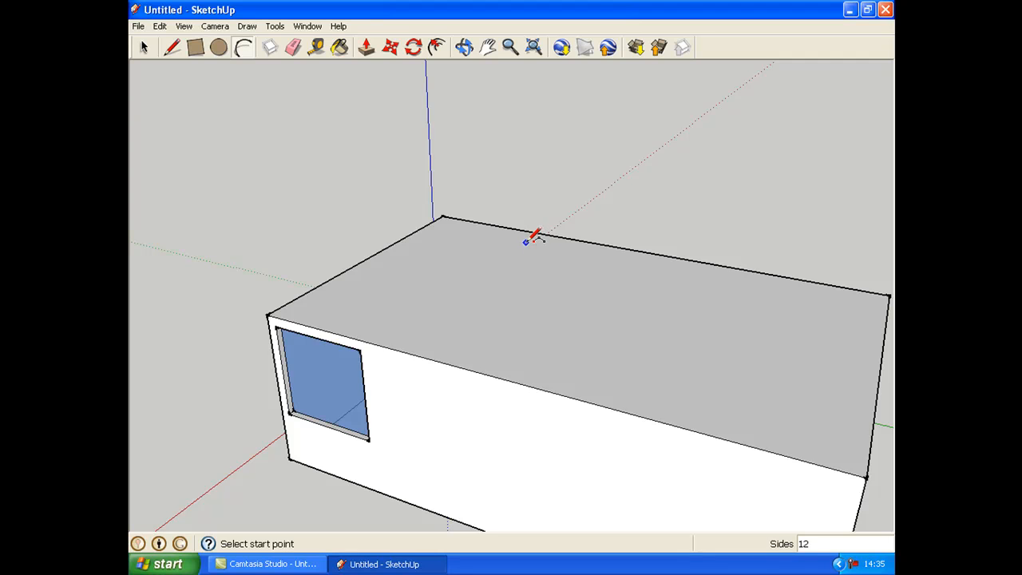
mouse_move(547, 240)
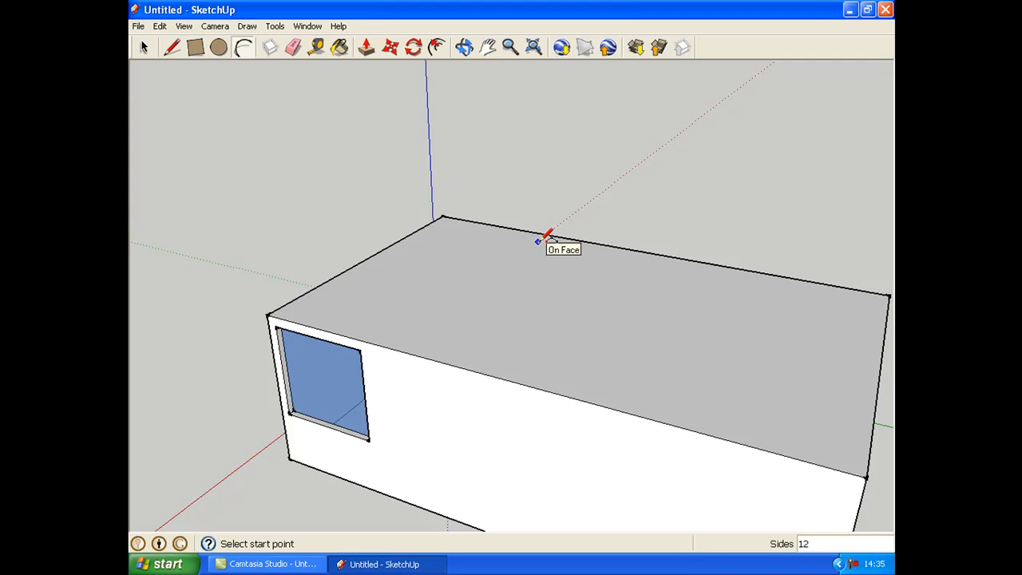
left_click(539, 242)
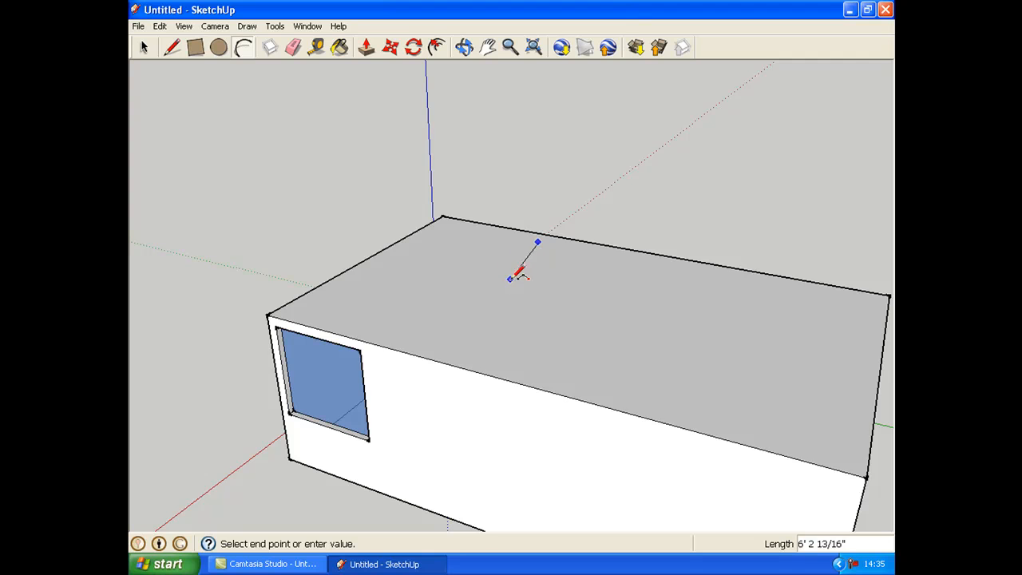
mouse_move(407, 340)
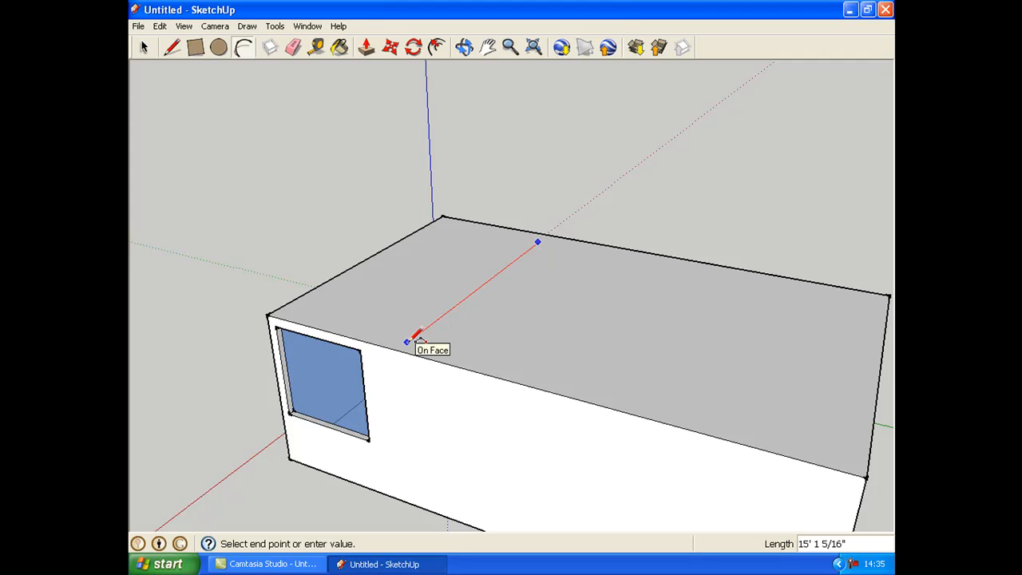
left_click(406, 341)
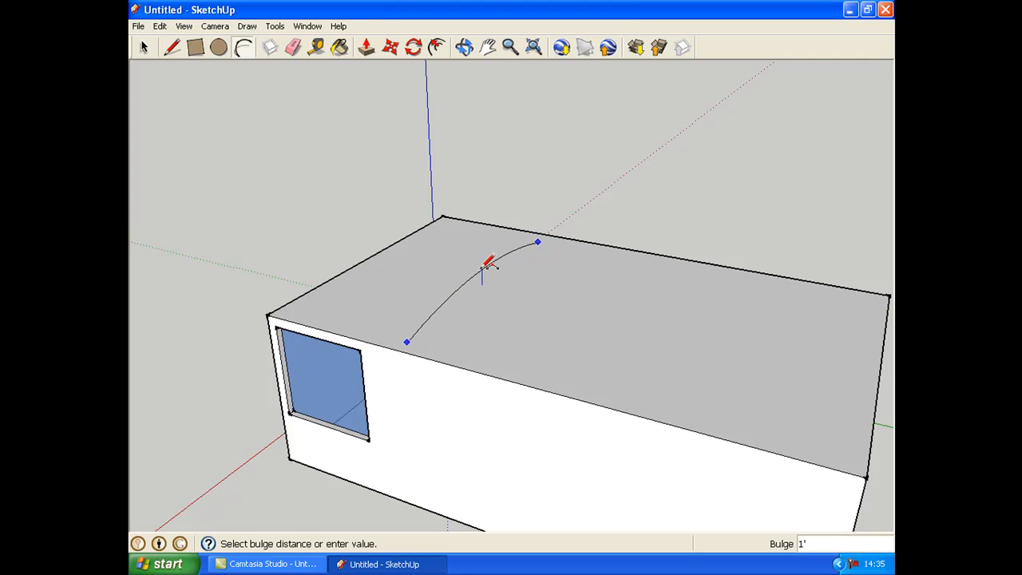
mouse_move(486, 267)
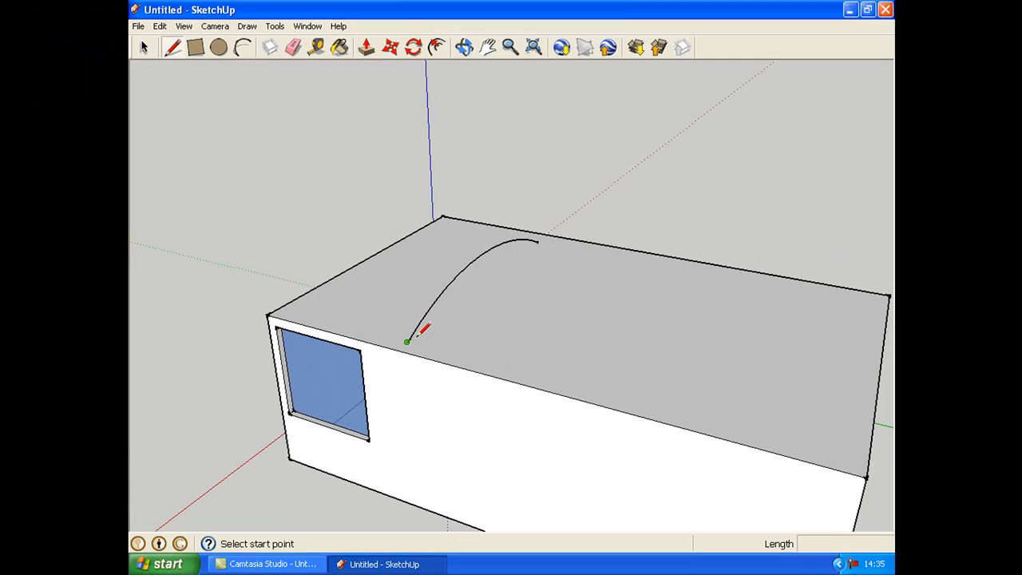
left_click(408, 342)
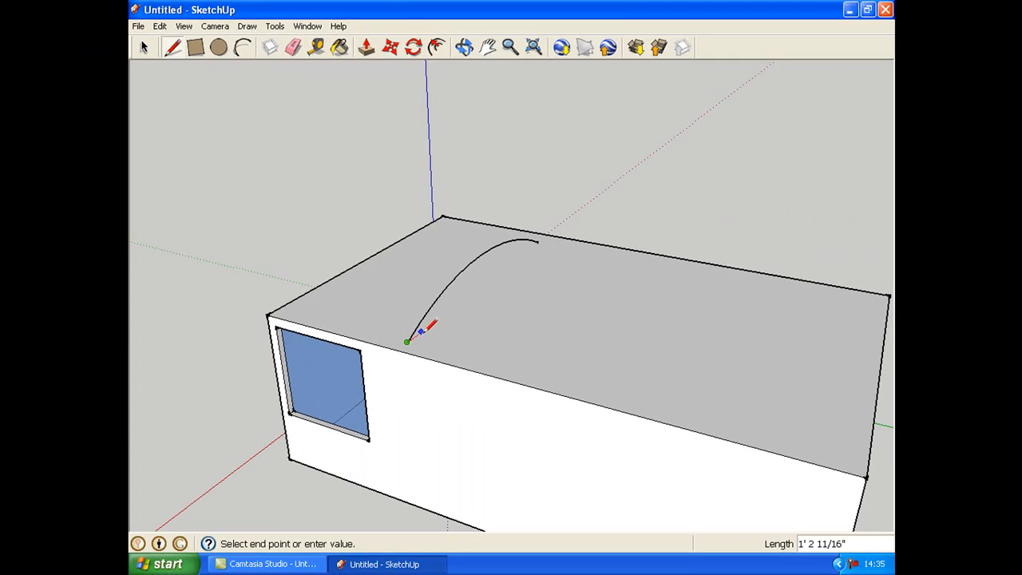
left_click(548, 236)
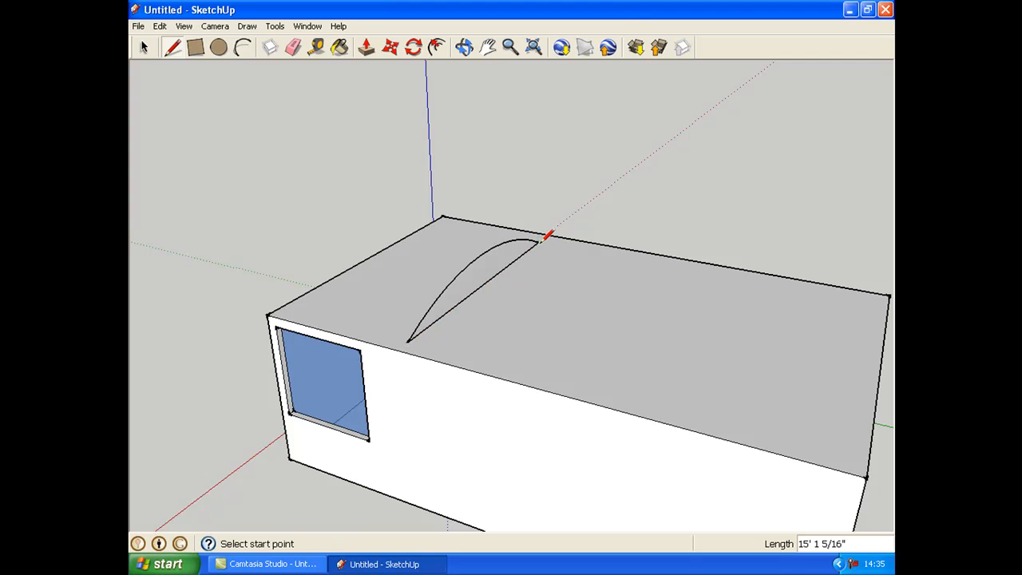
mouse_move(501, 257)
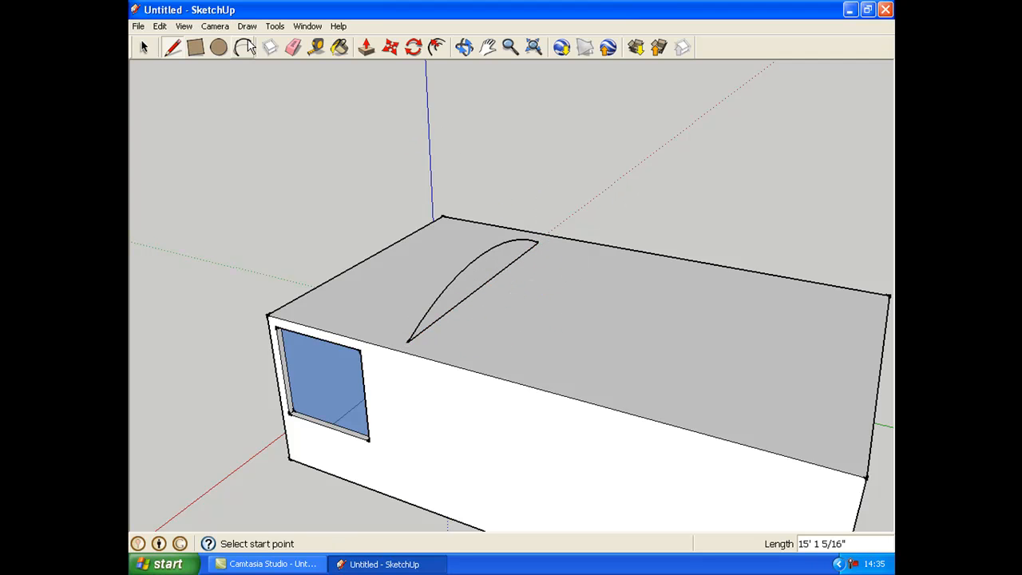
Step: Push/pull the arched face up into a curved vaulted roof and orbit to inspect it
left_click(365, 47)
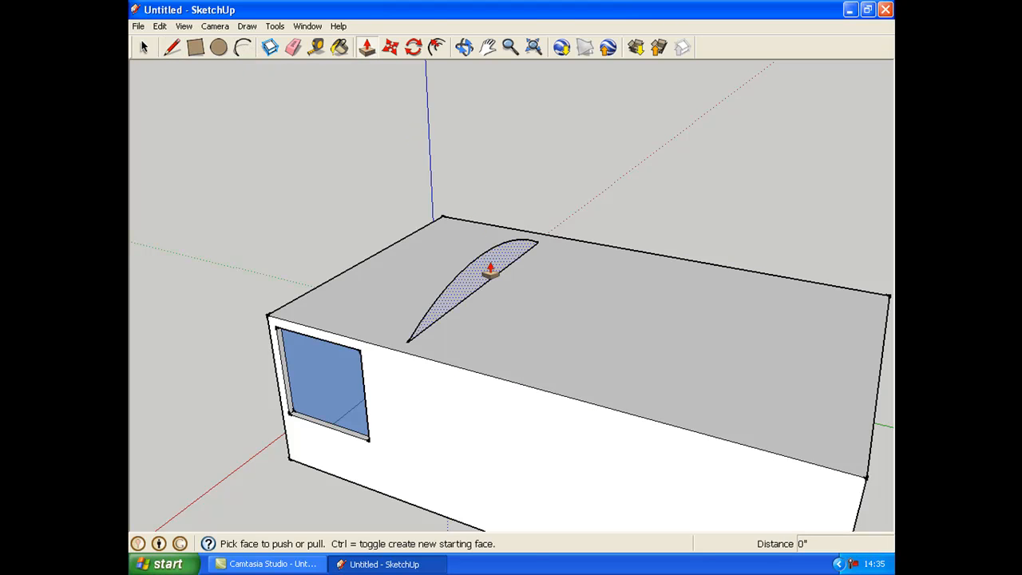
left_click_drag(491, 272, 794, 372)
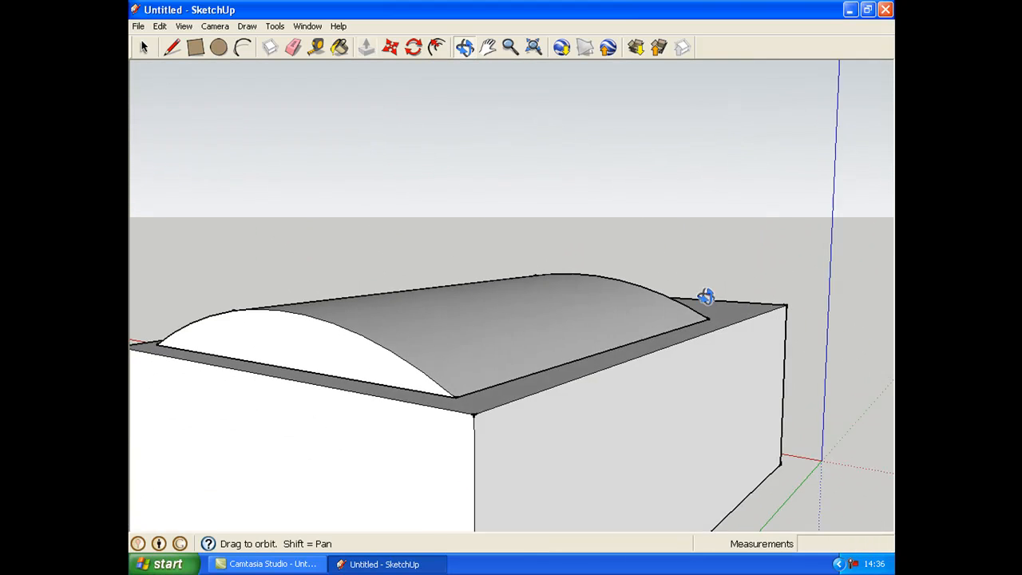
left_click_drag(706, 297, 438, 300)
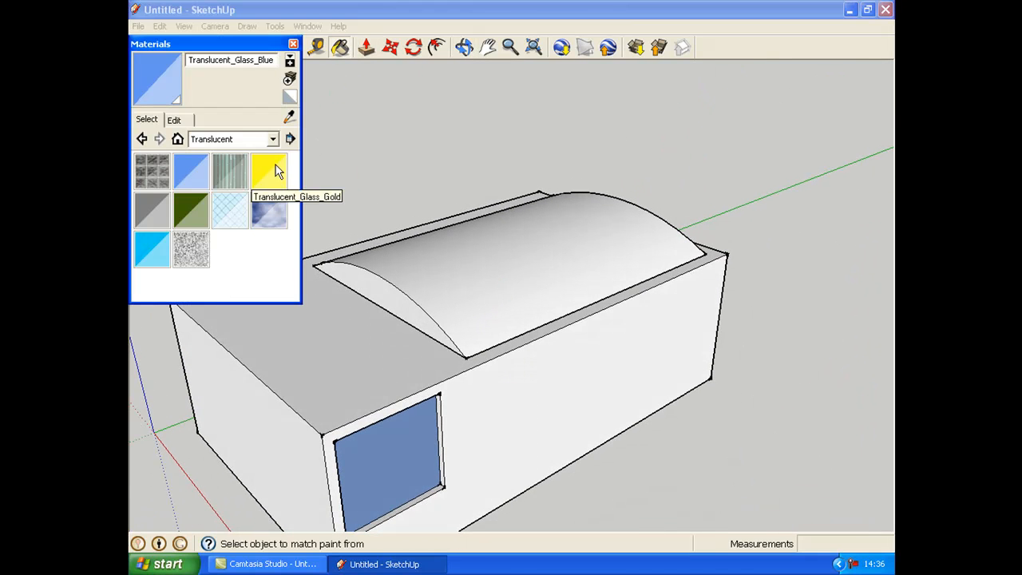
Step: Paint the curved roof with Roofing_Shingles_GAF_Estates and close the materials library
left_click(273, 139)
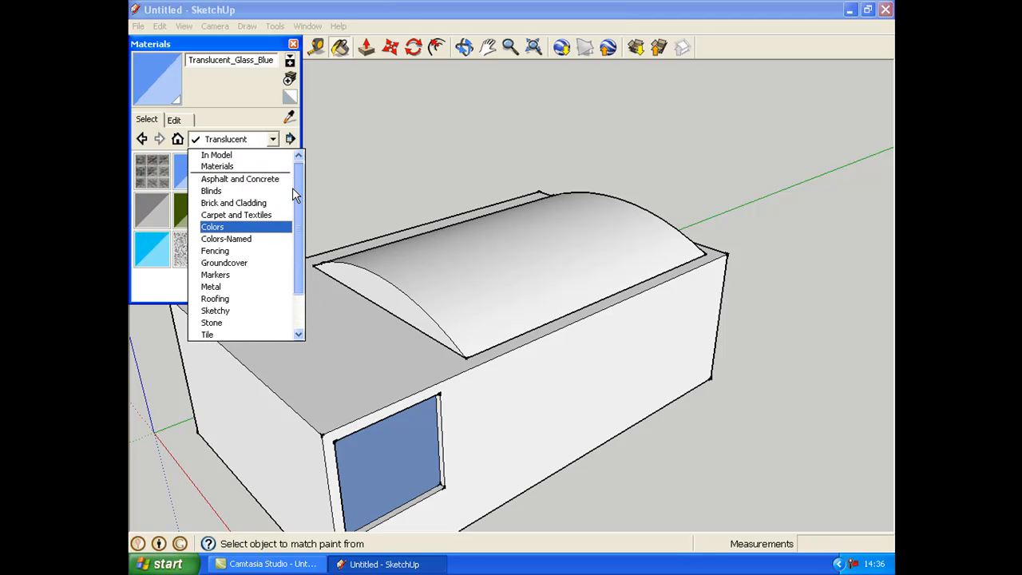
mouse_move(233, 202)
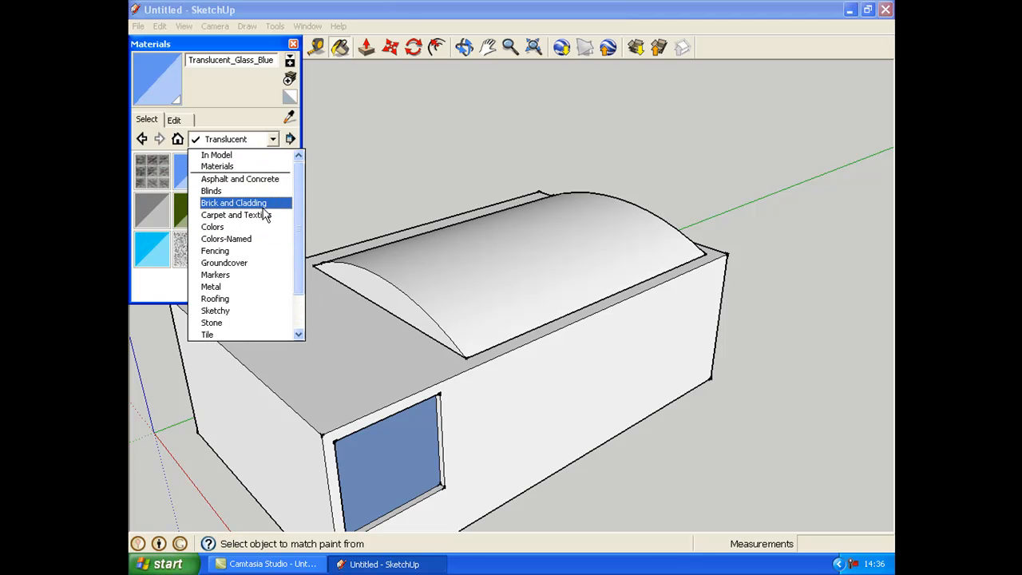
mouse_move(244, 298)
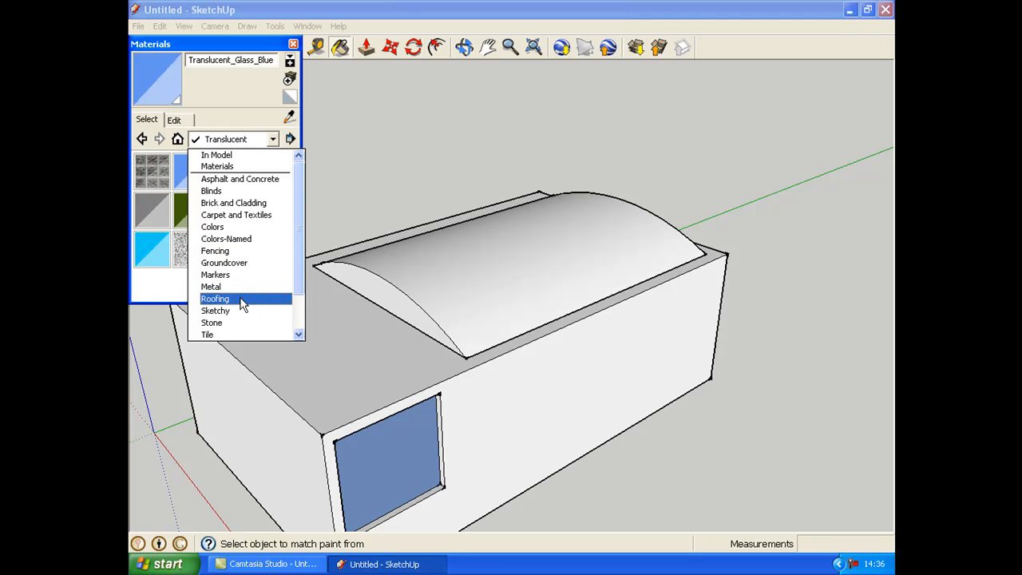
left_click(215, 298)
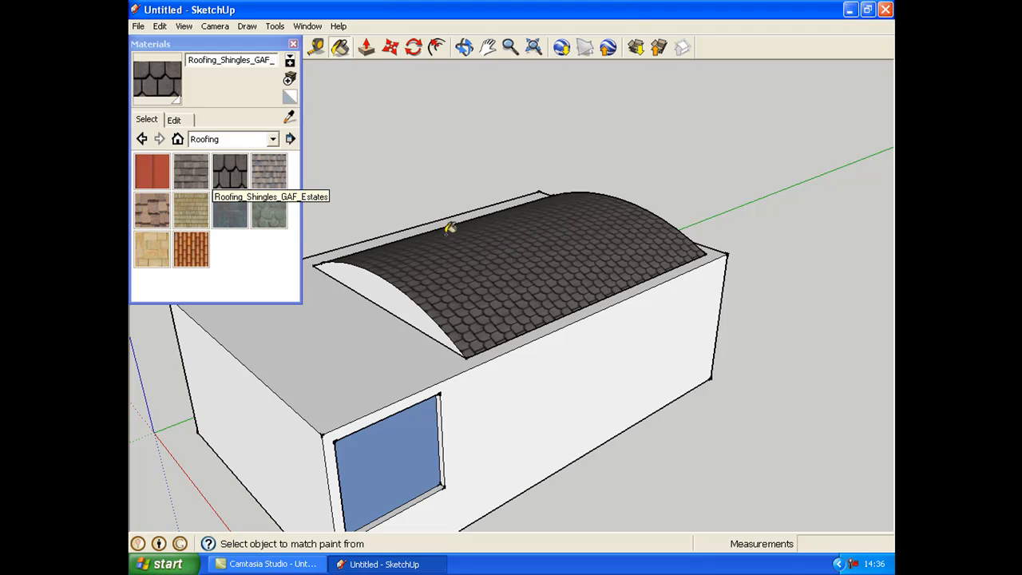
mouse_move(392, 129)
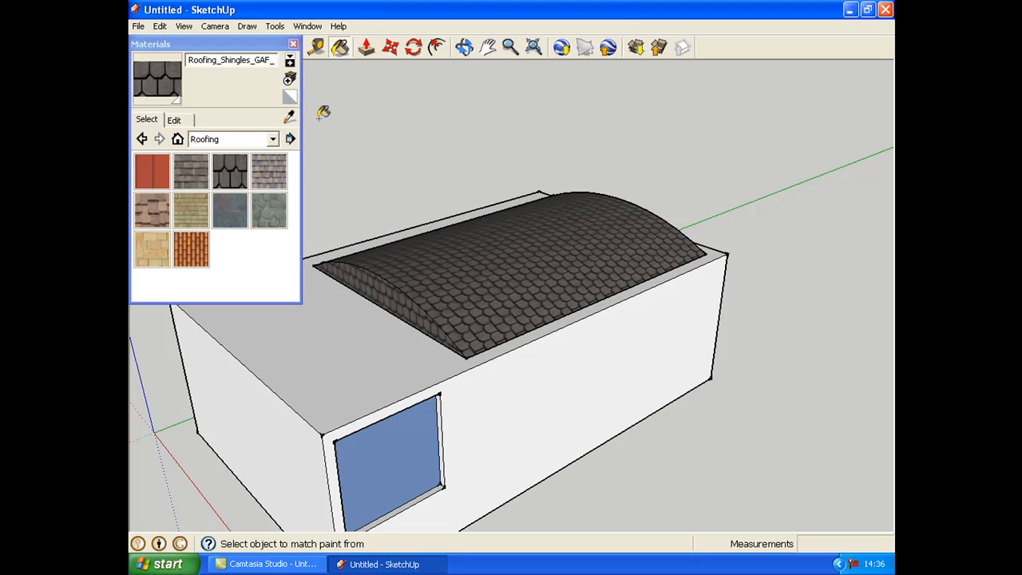
left_click(293, 44)
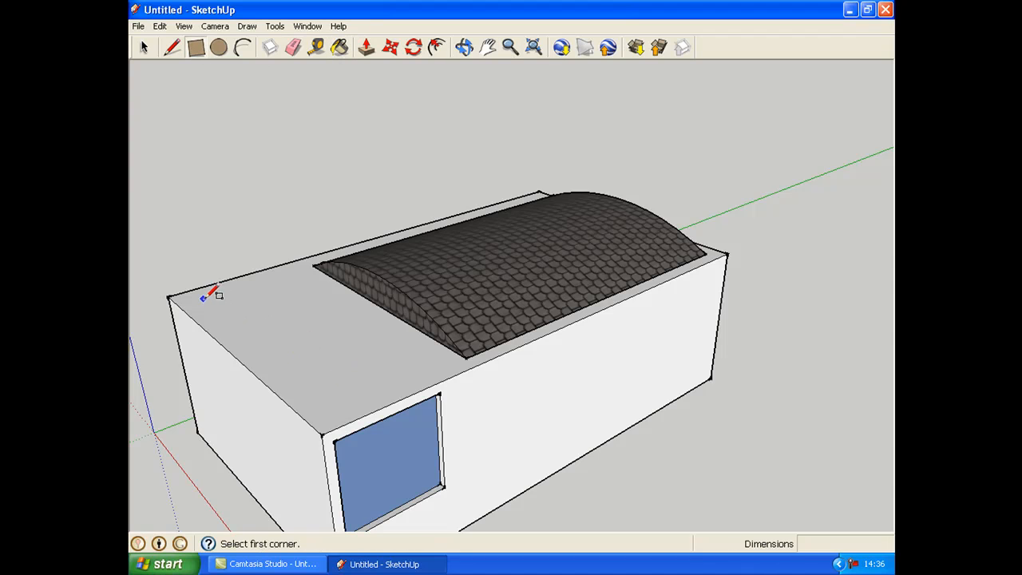
Step: Draw a rectangle on the flat roof beside the vault and pull it into a thin slab
left_click(210, 295)
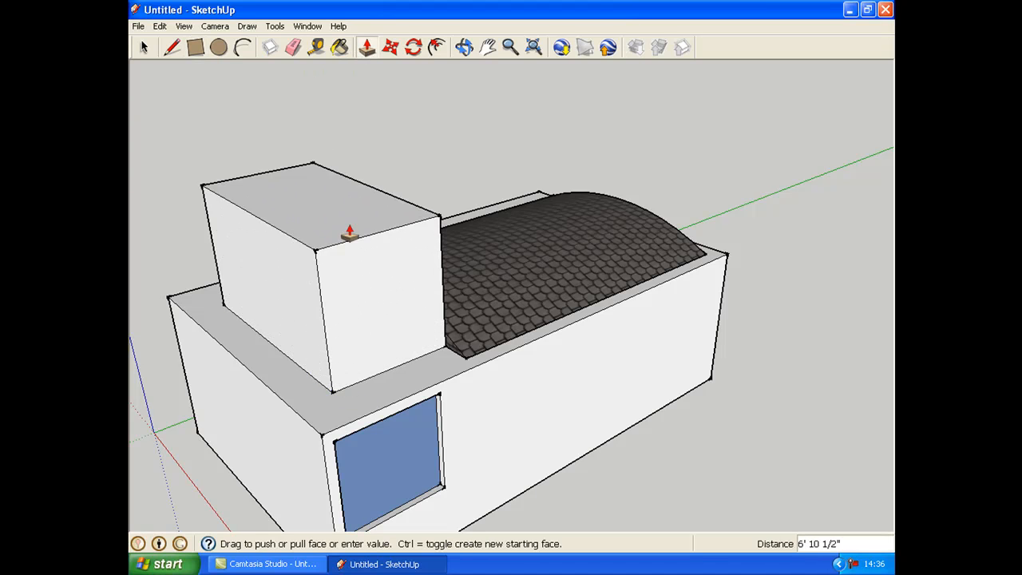
left_click_drag(349, 232, 368, 399)
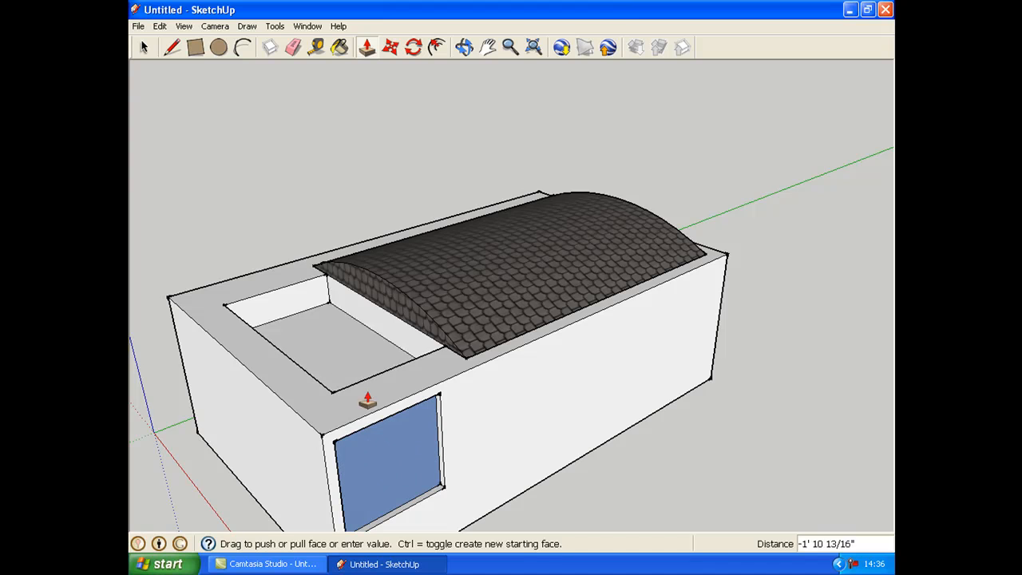
left_click_drag(367, 403, 387, 360)
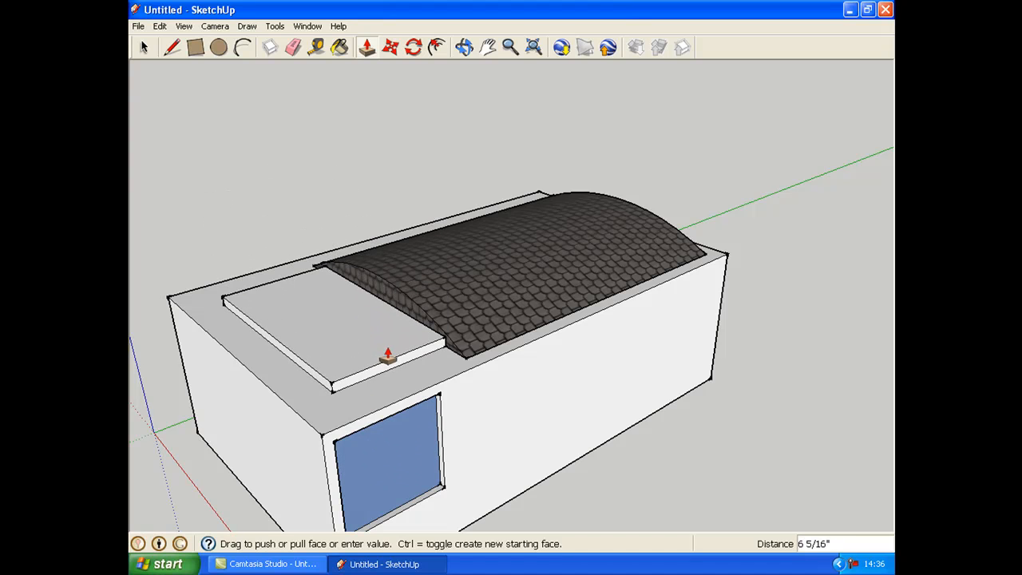
left_click(219, 47)
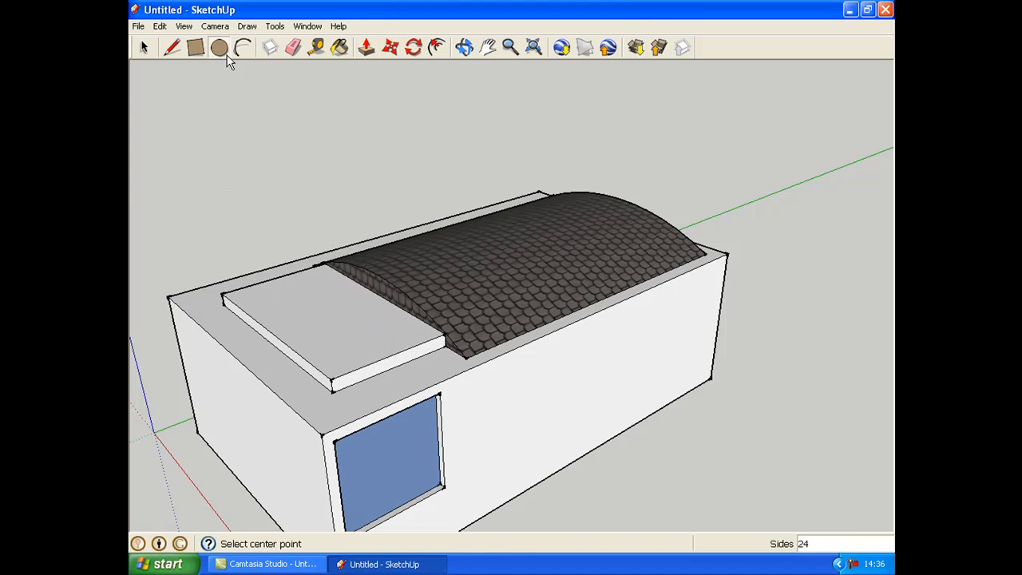
Step: Pull a circle on the slab up into a tall cylindrical chimney and orbit to check it
left_click(301, 300)
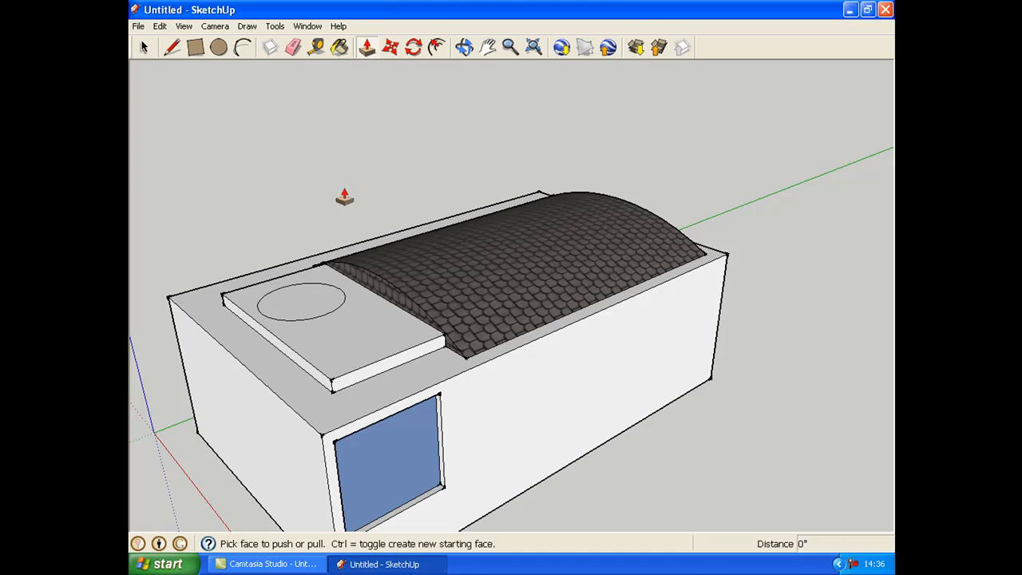
left_click_drag(299, 304, 297, 136)
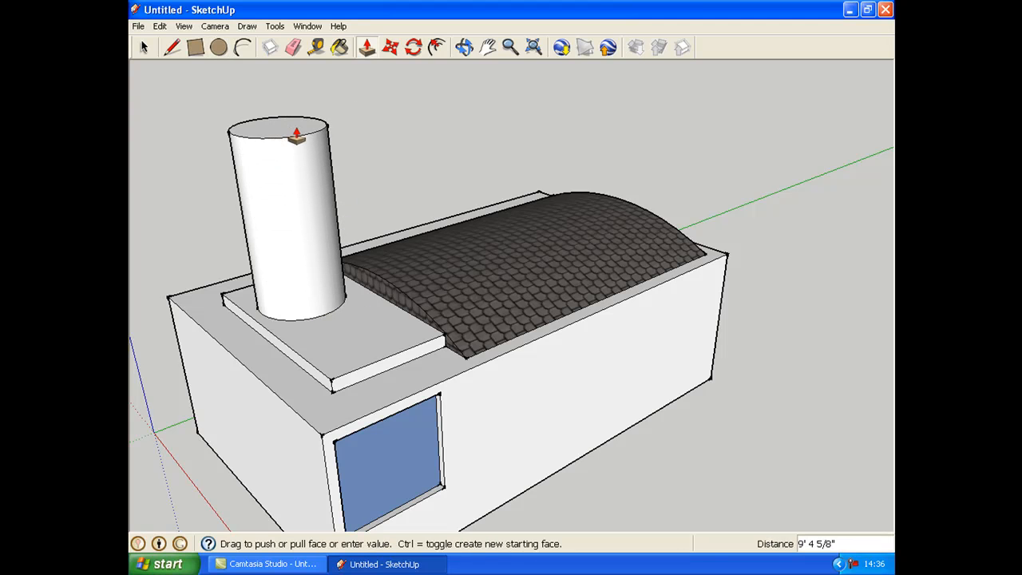
left_click(413, 47)
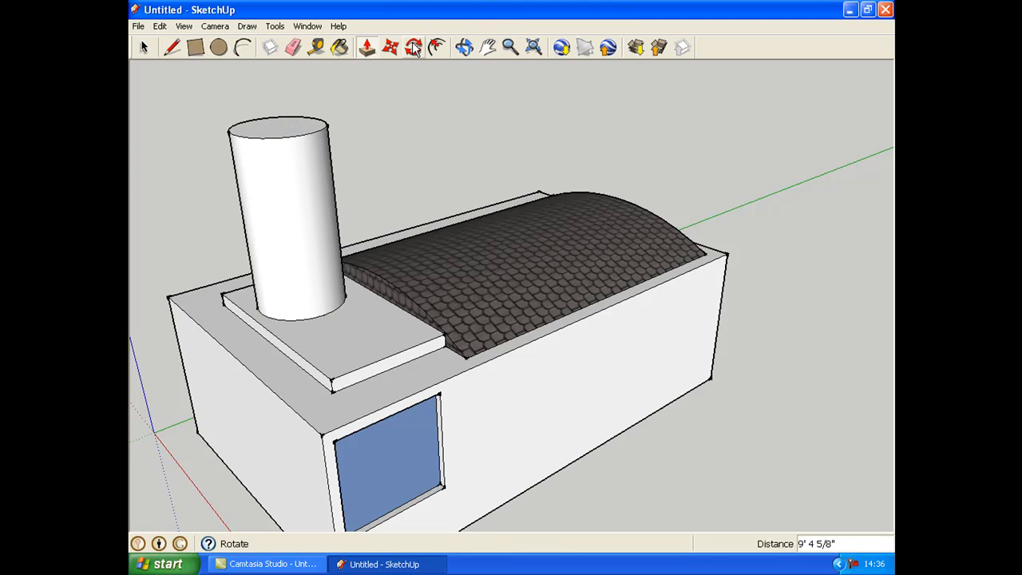
left_click(437, 47)
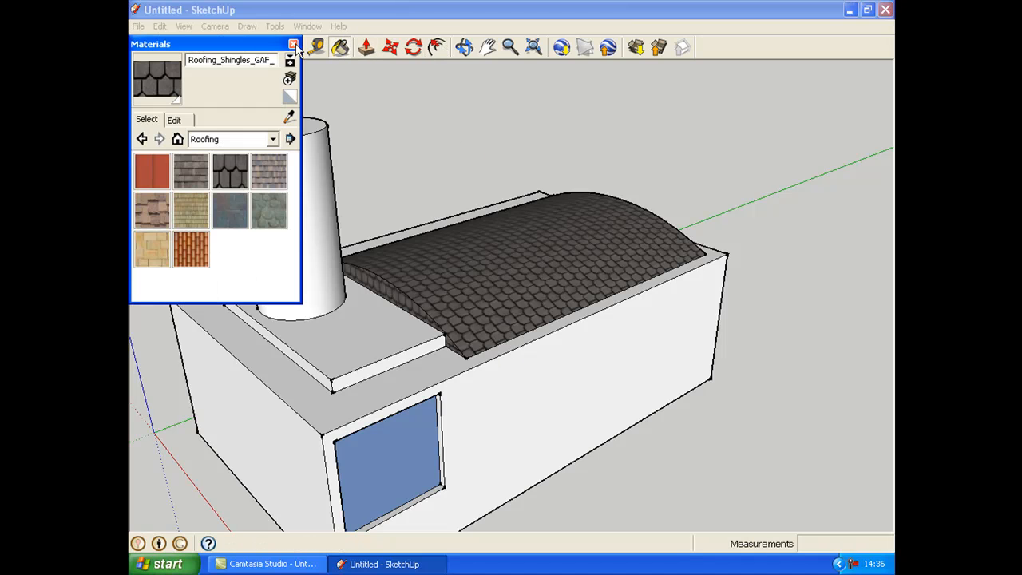
left_click(294, 44)
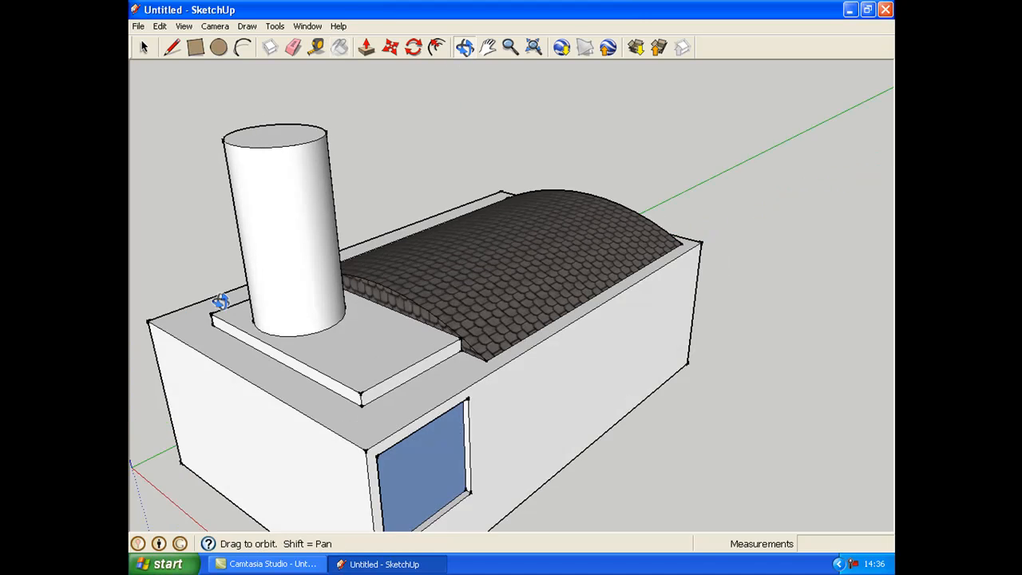
left_click_drag(223, 302, 591, 304)
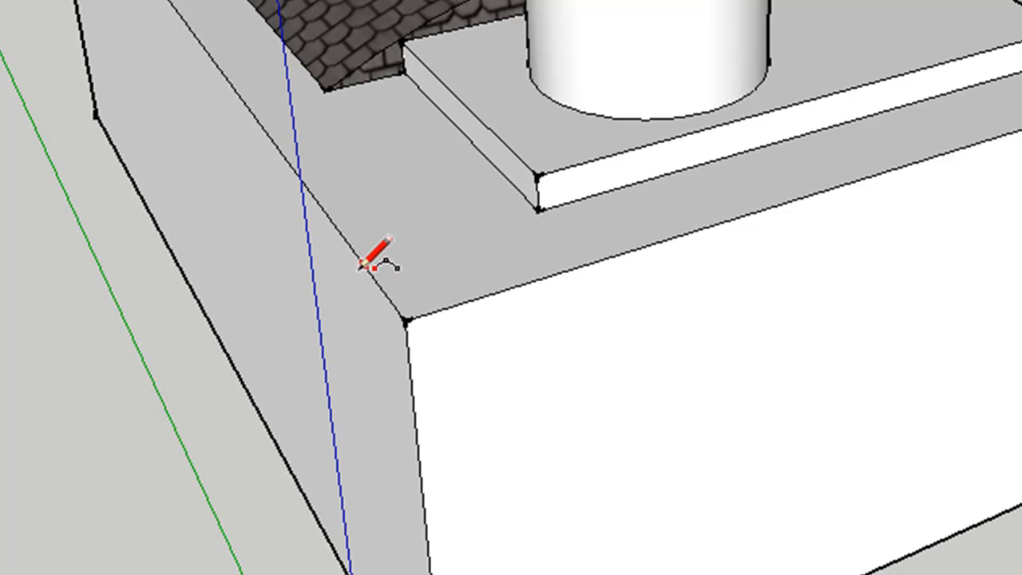
Step: Start a tangent arc across the roof corner beside the slab to round it
left_click(357, 258)
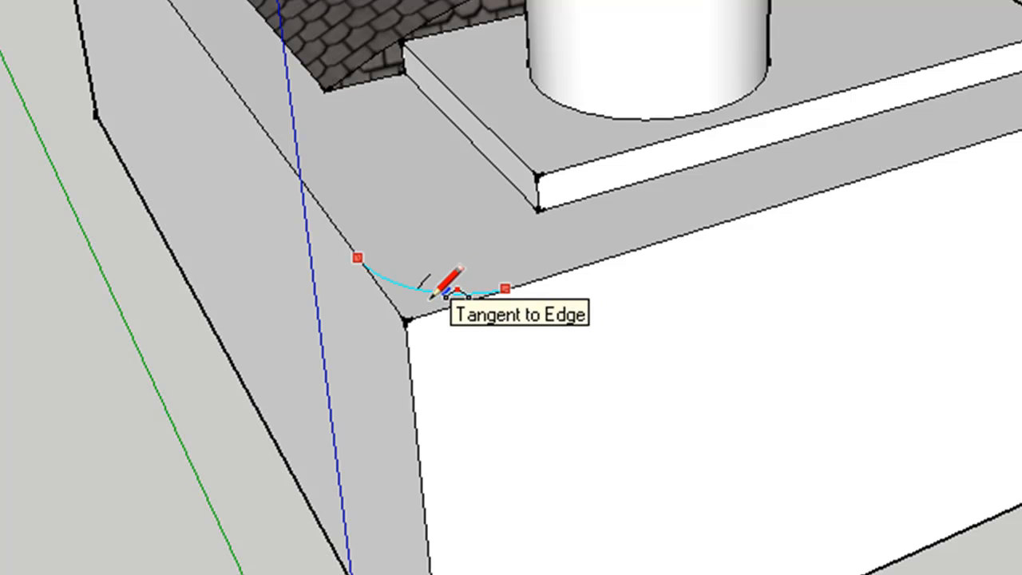
mouse_move(455, 296)
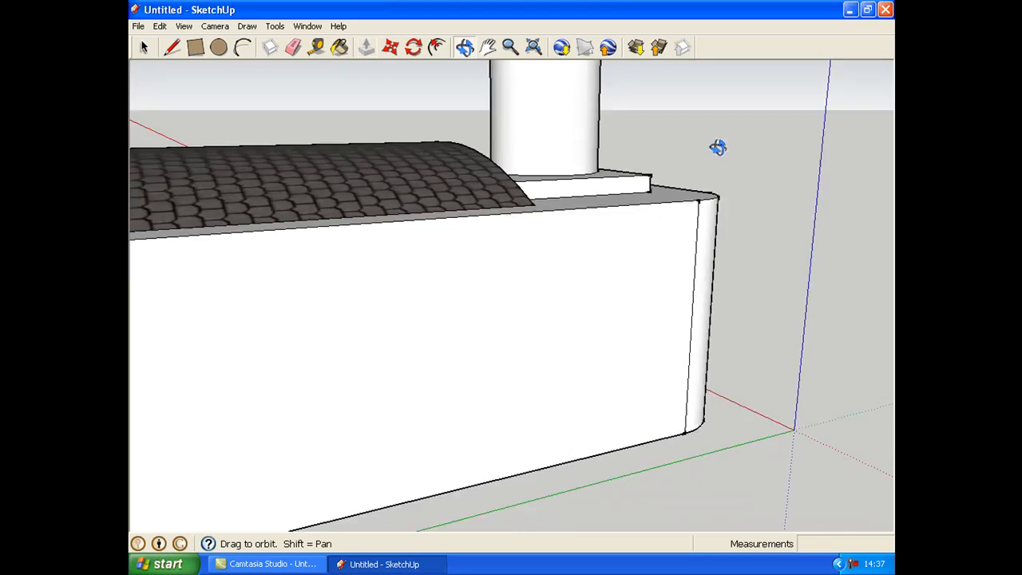
left_click_drag(718, 147, 203, 146)
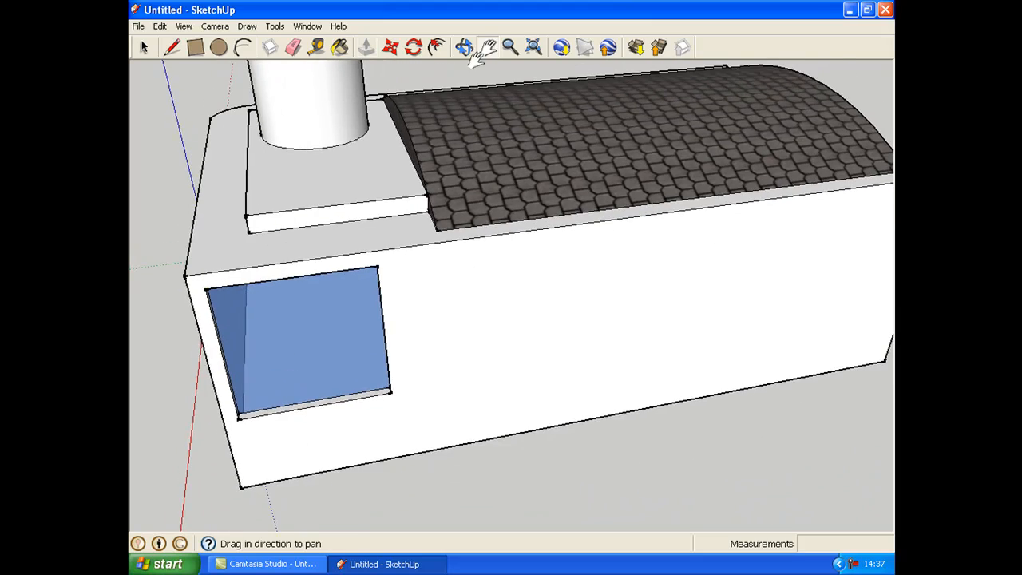
left_click(465, 47)
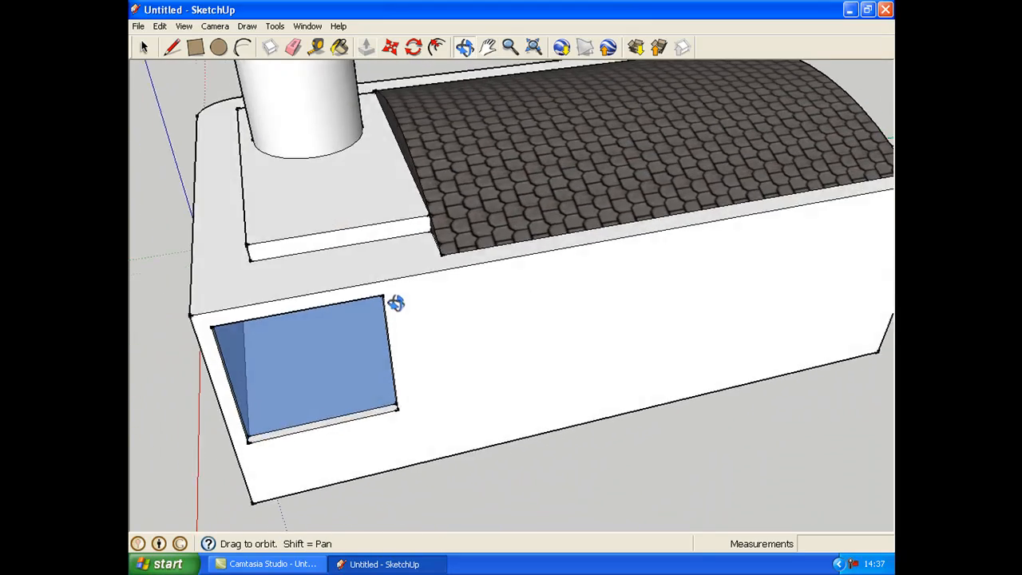
left_click_drag(397, 302, 501, 274)
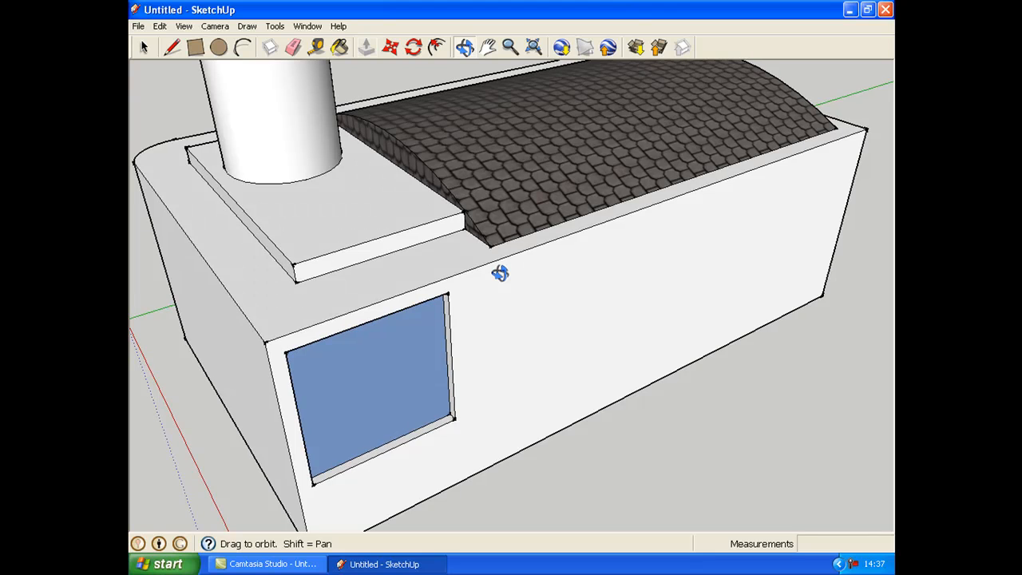
mouse_move(273, 140)
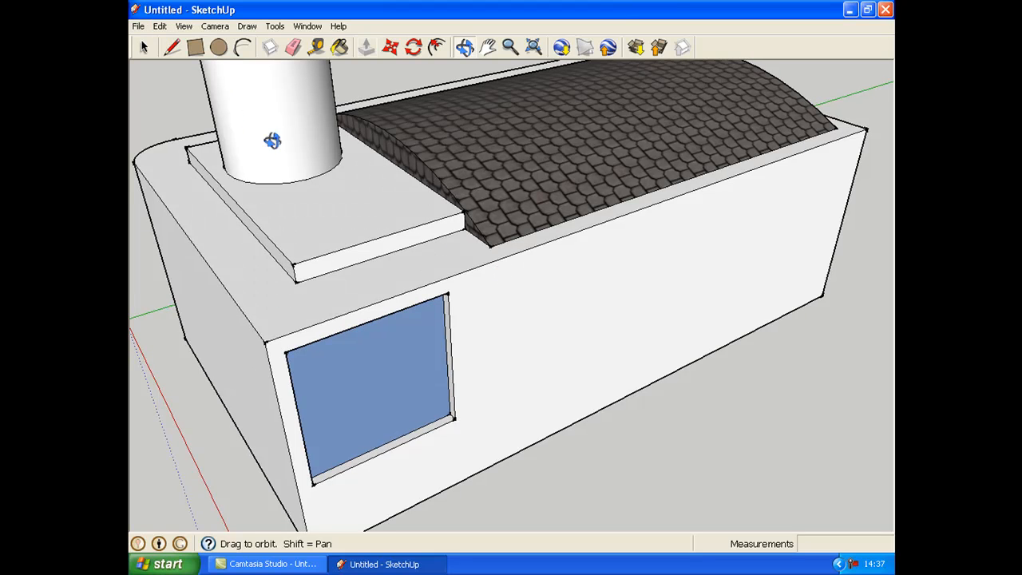